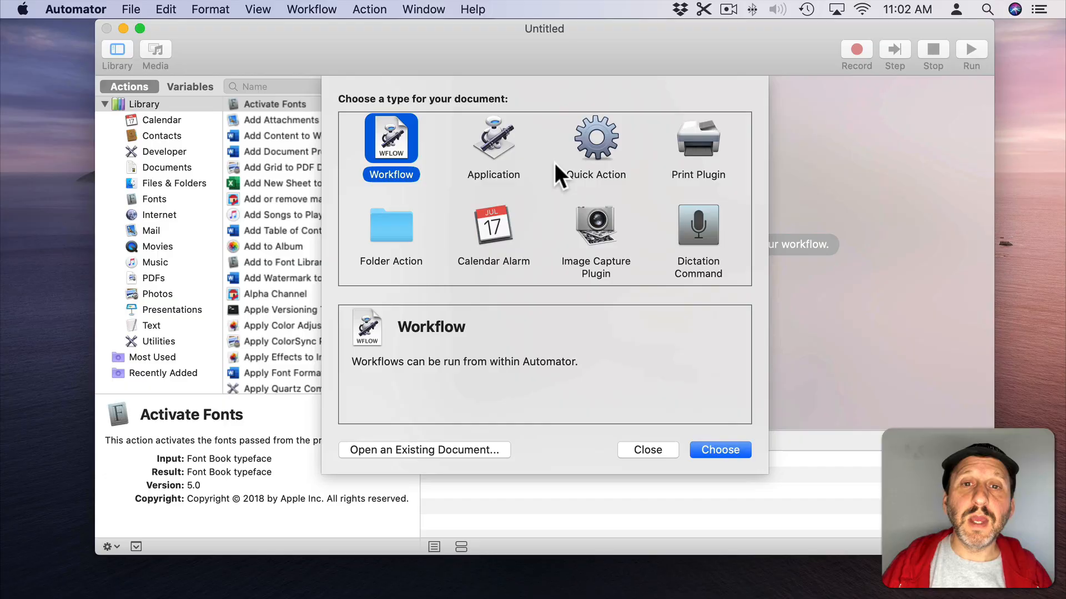
pyautogui.moveTo(592, 161)
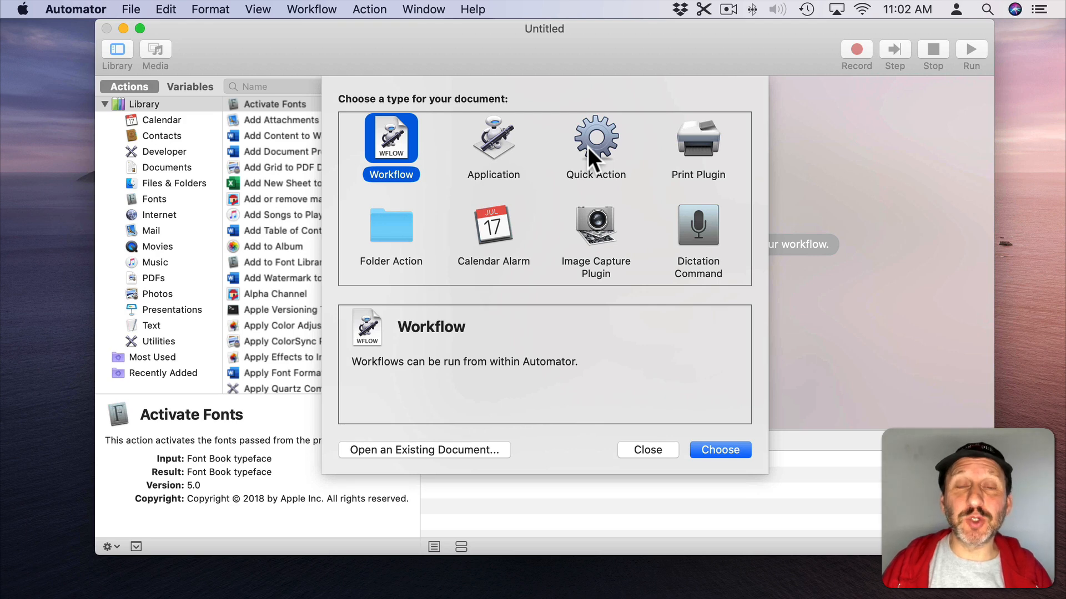
# Create a Quick Action that receives no input and applies to Finder.
pyautogui.click(719, 451)
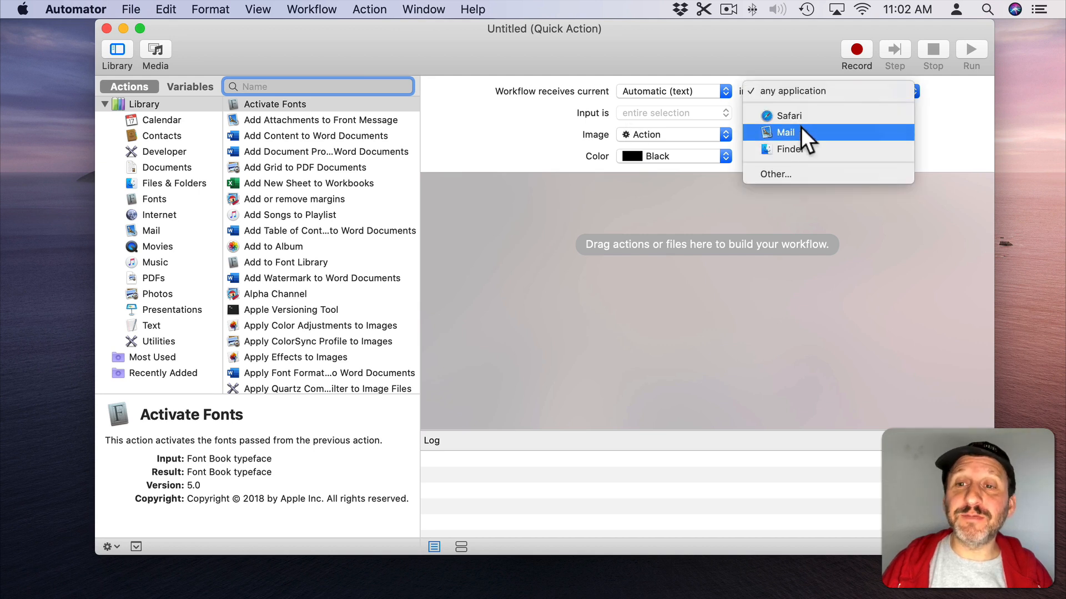
pyautogui.click(786, 149)
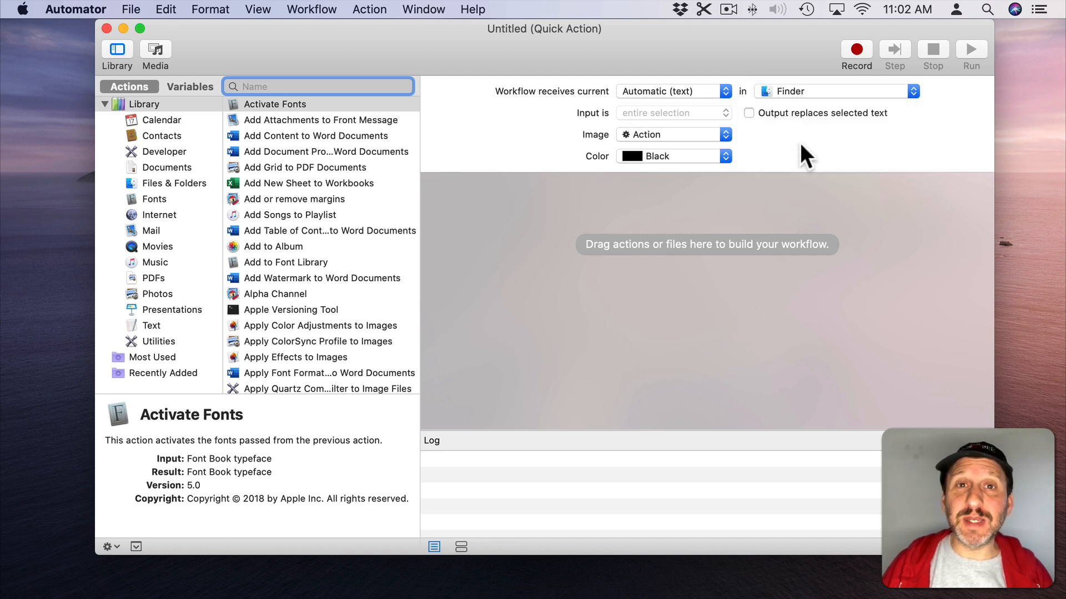
pyautogui.moveTo(679, 100)
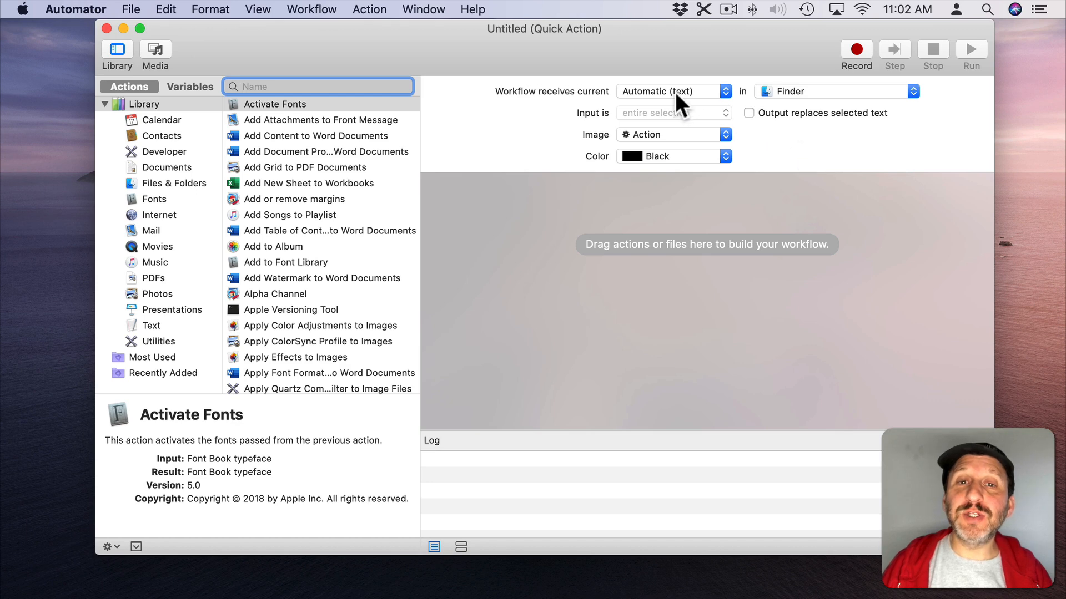
pyautogui.click(672, 91)
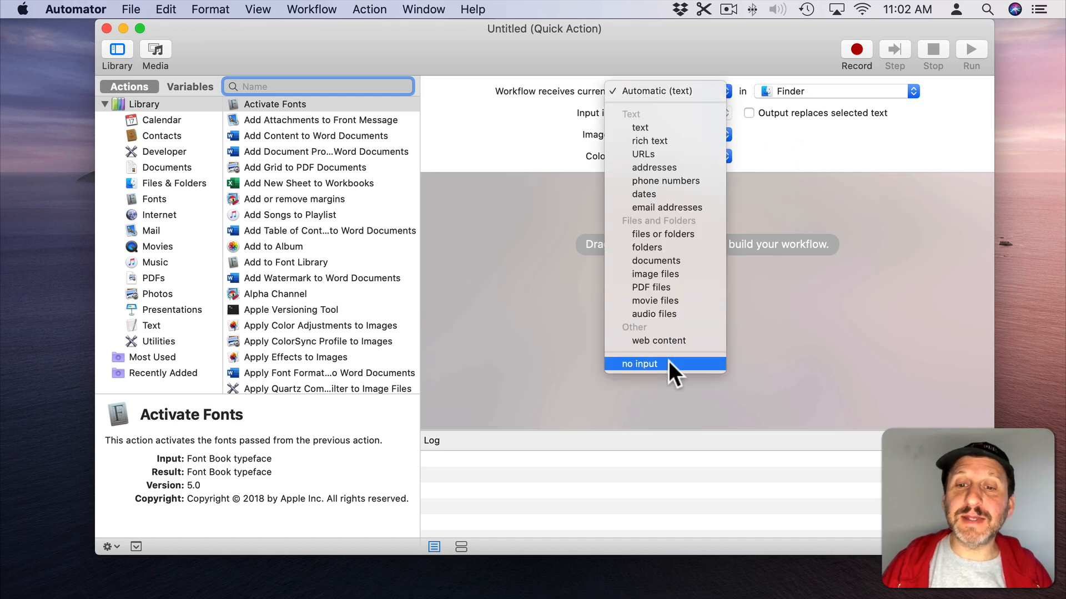
pyautogui.click(640, 364)
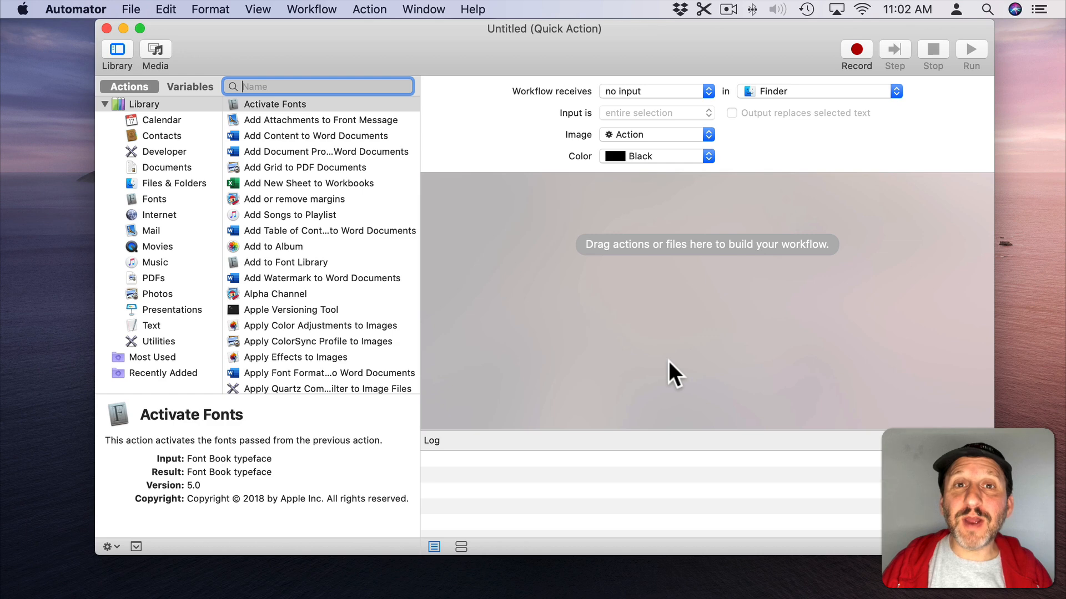
pyautogui.moveTo(586, 219)
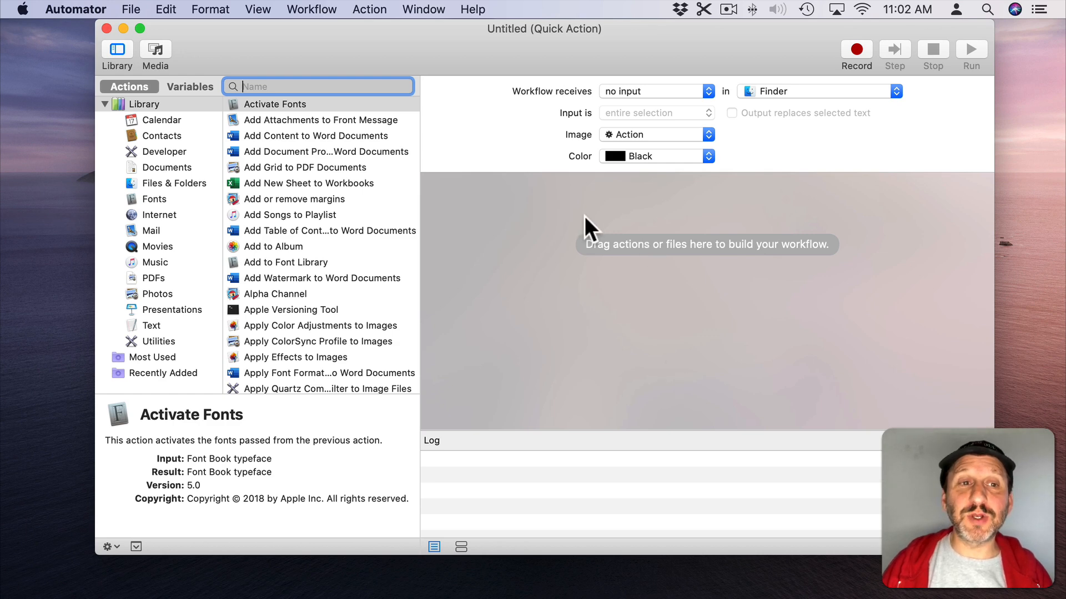
# Add a Run JavaScript action and paste the Finder setup lines, clearing template code.
pyautogui.write('javas')
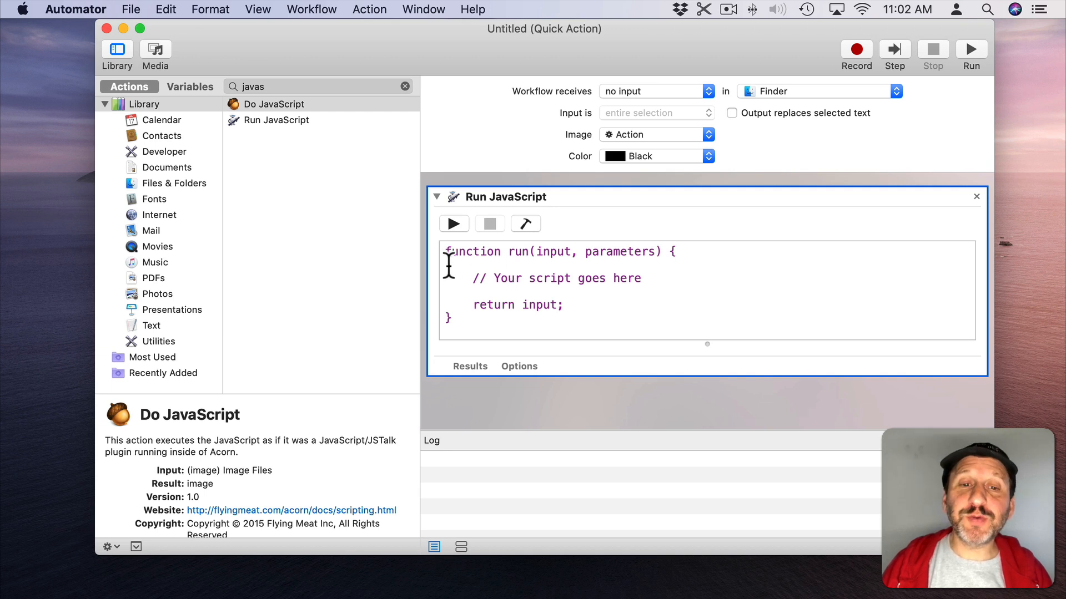
pyautogui.press('cmd+v')
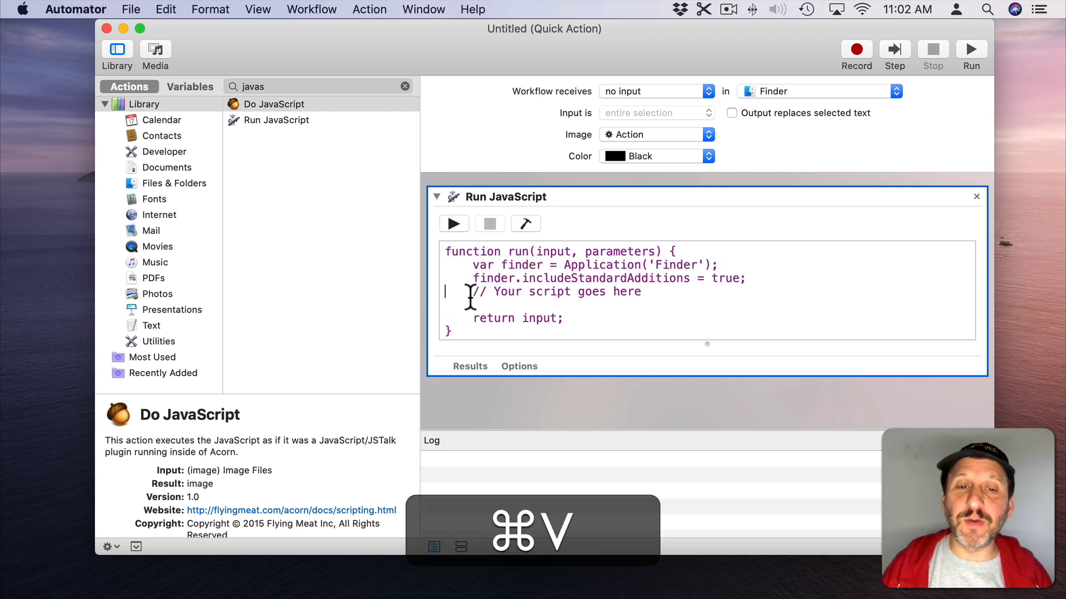
pyautogui.doubleClick(521, 264)
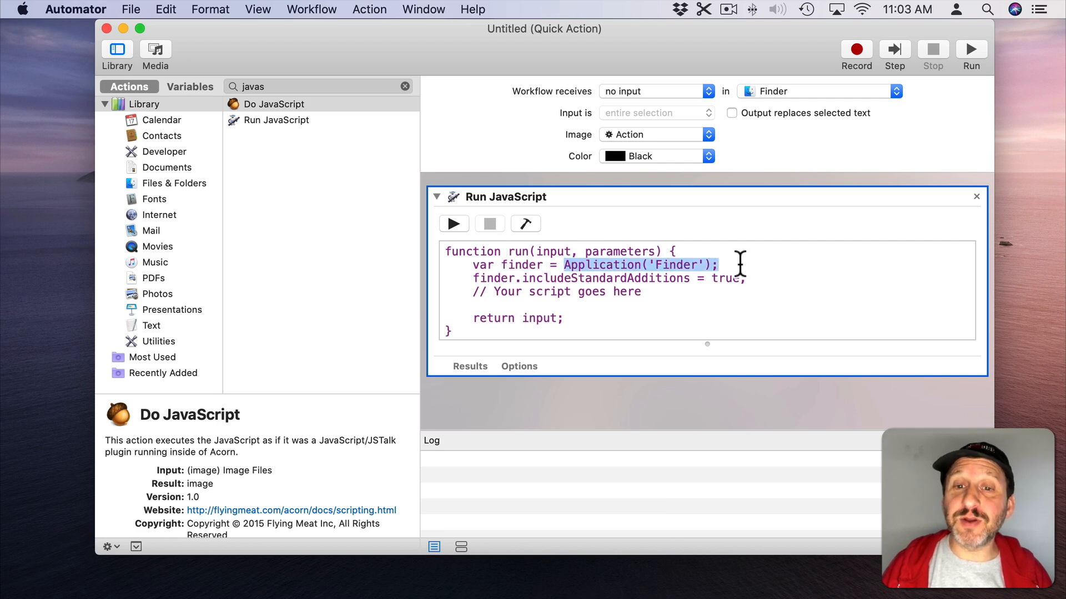
pyautogui.doubleClick(533, 277)
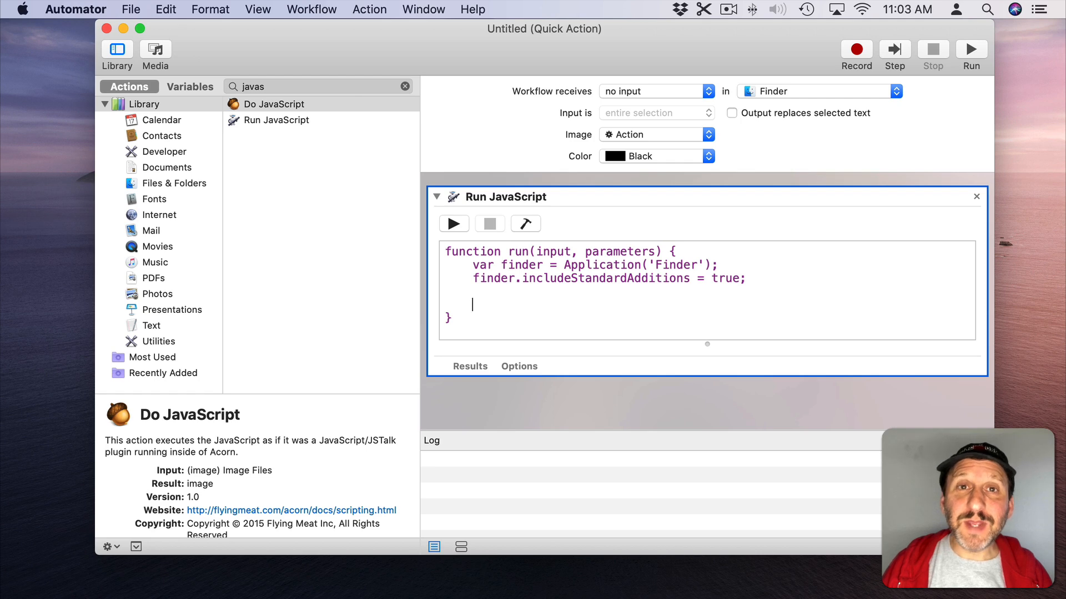
# Script currentPath = finder.windows[0].target().url() and finder.displayDialog(currentPath).
pyautogui.write('var currentPath = finder.windows[0].target().url();')
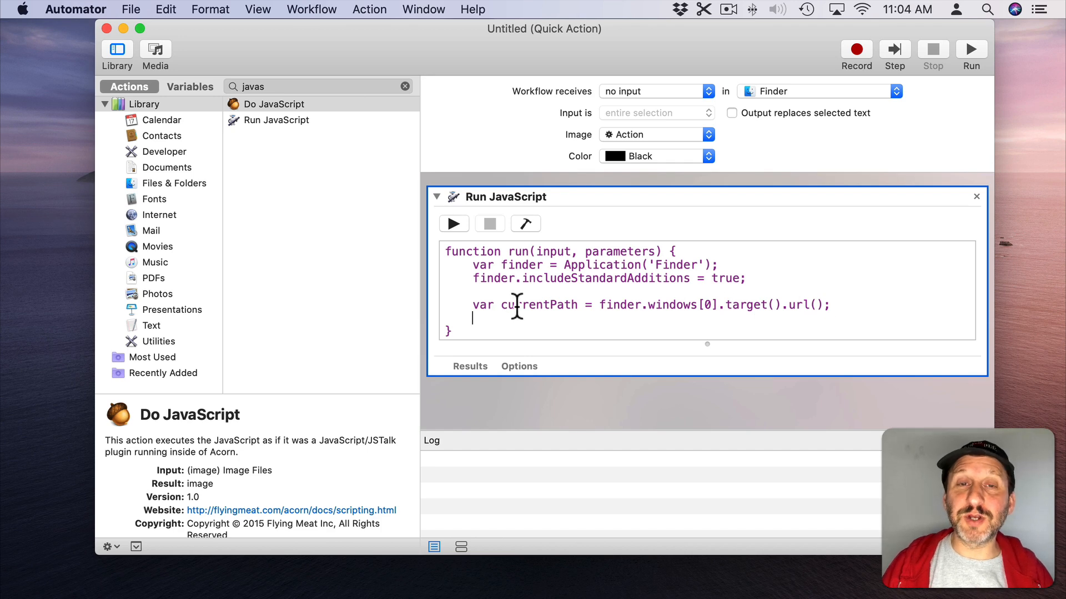
pyautogui.write('finder.displayDialog(currentPath);')
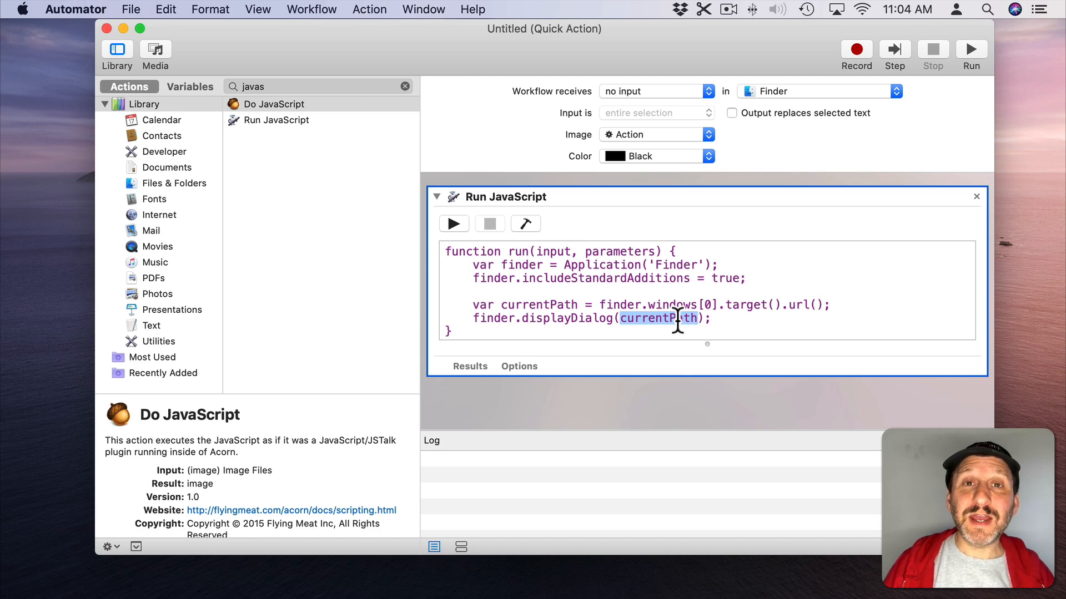
pyautogui.moveTo(499, 77)
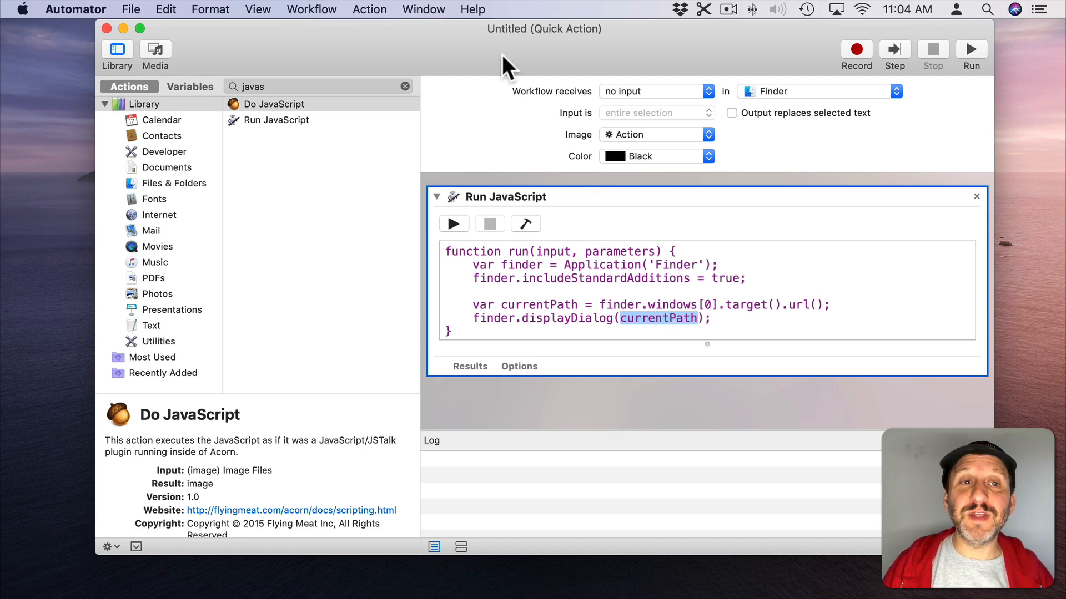
# Save the Quick Action under the name 'New Text File'.
pyautogui.click(145, 8)
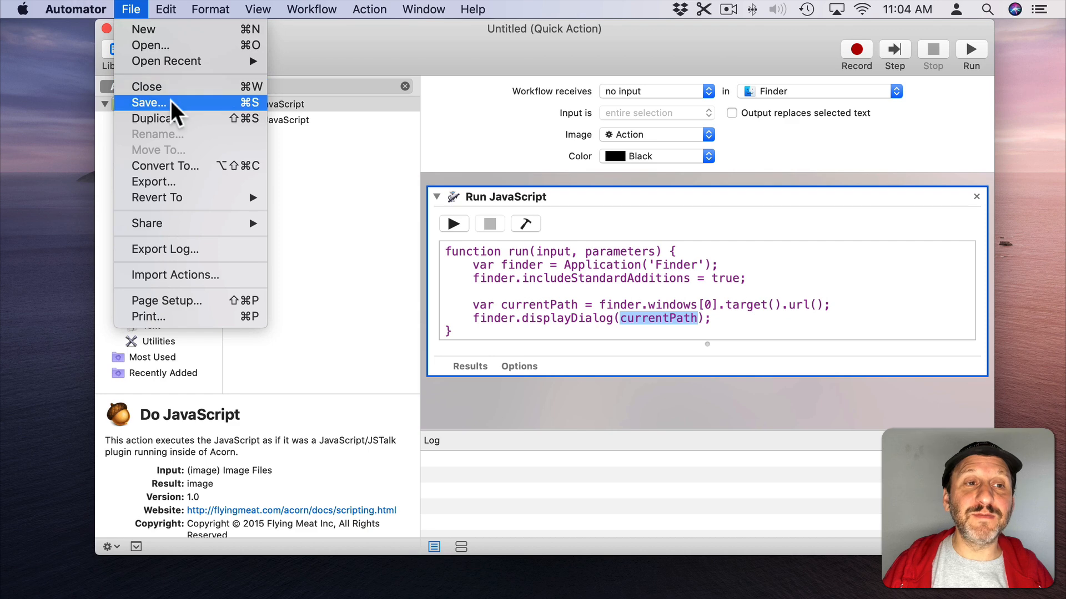
pyautogui.click(147, 103)
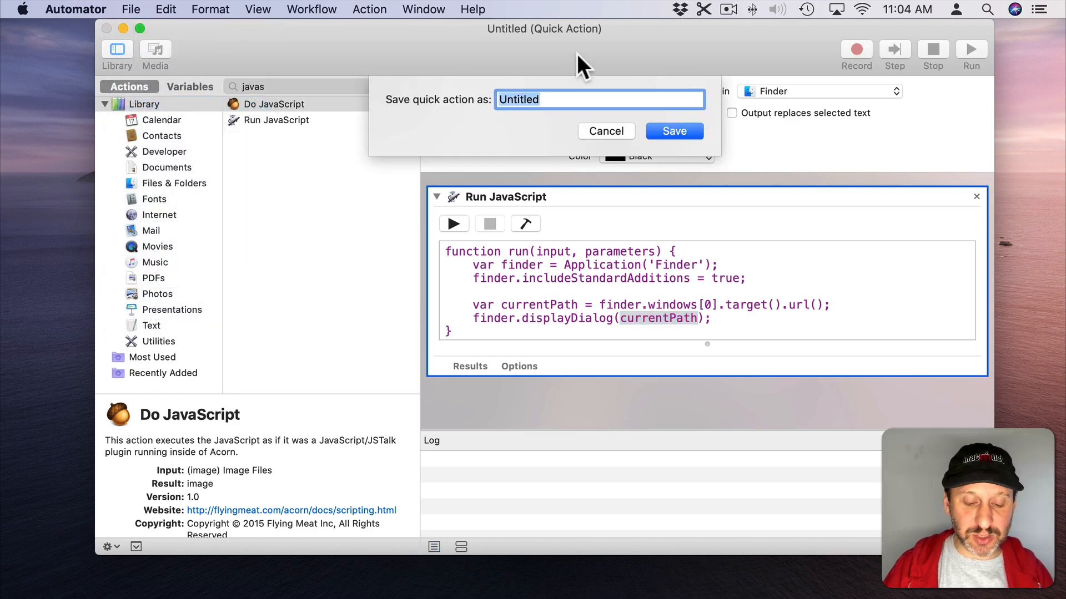
pyautogui.write('Ne')
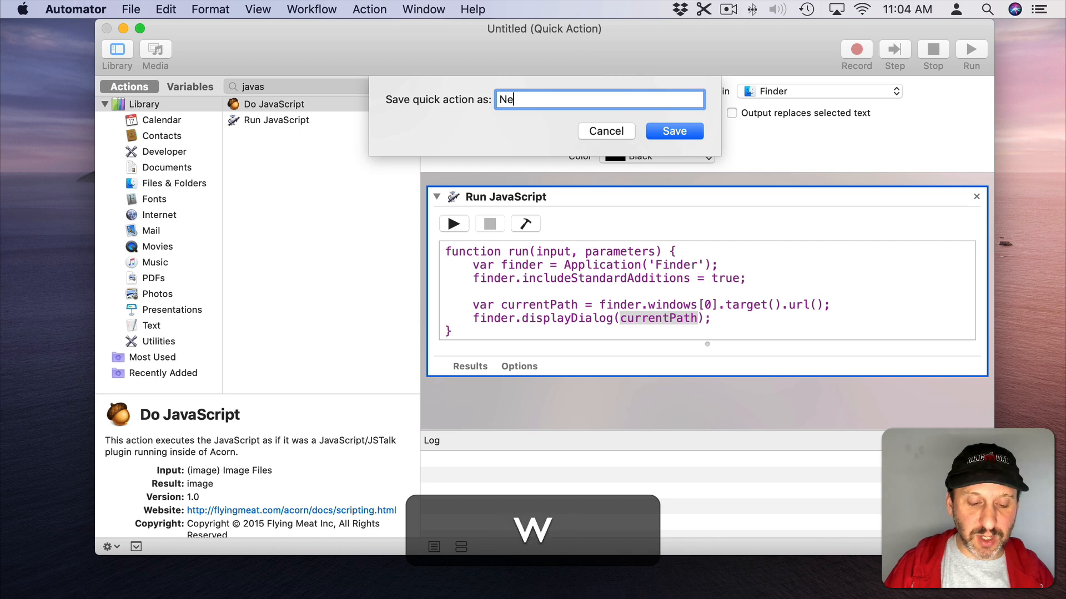
pyautogui.click(674, 131)
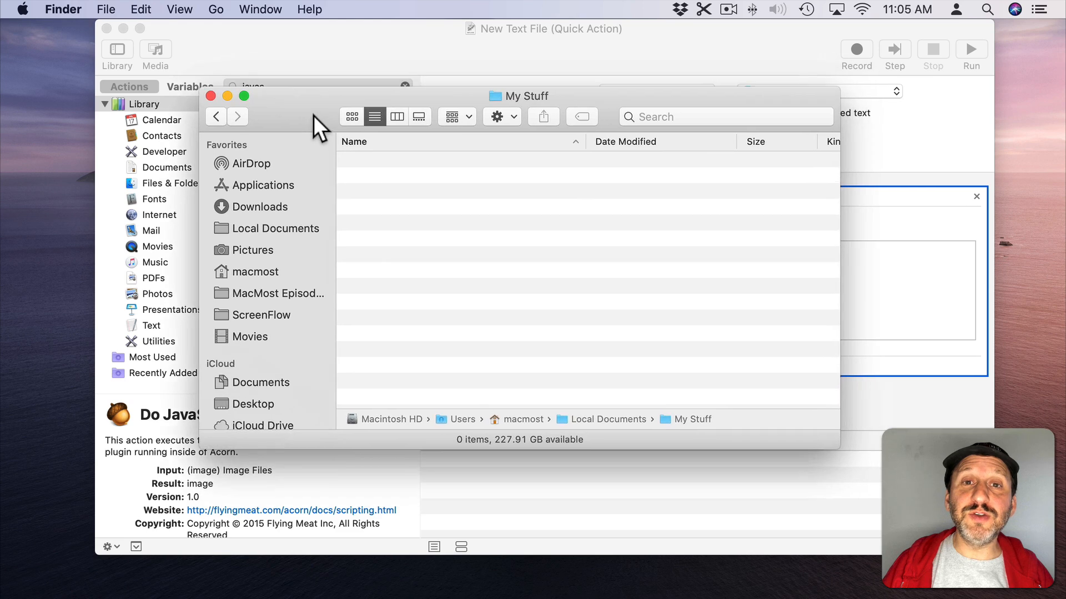
# Run Finder > Services > New Text File, inspect the file:// URL dialog, then cancel it.
pyautogui.click(63, 9)
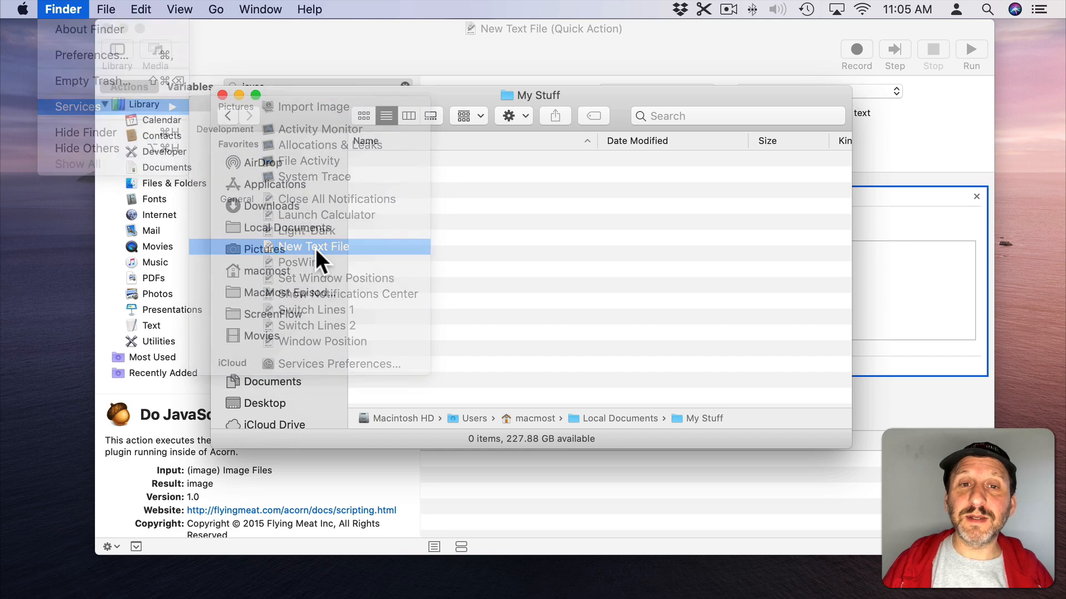
pyautogui.click(313, 247)
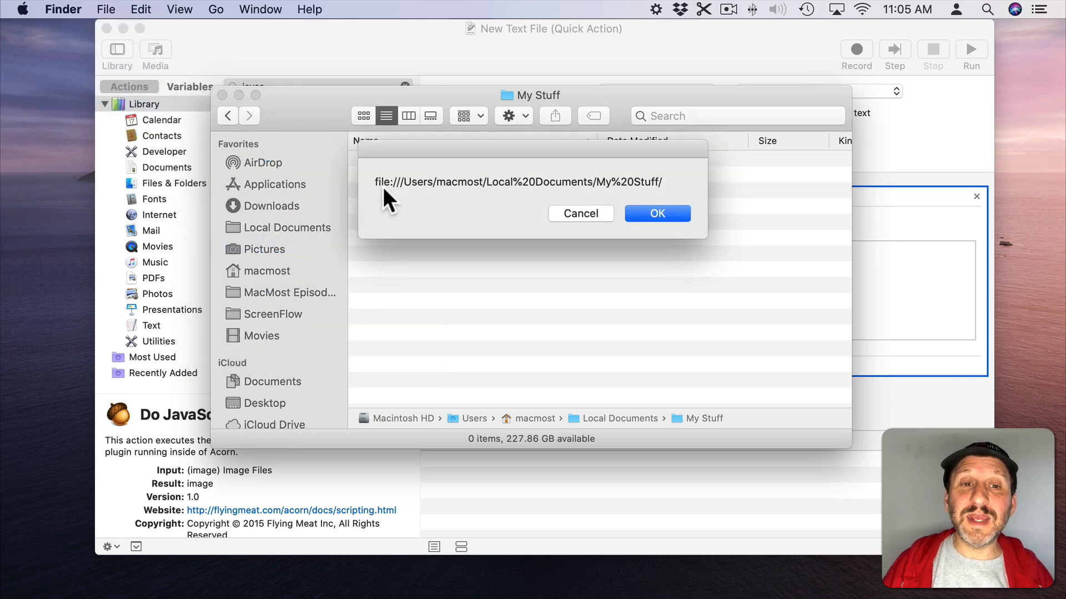
pyautogui.moveTo(486, 206)
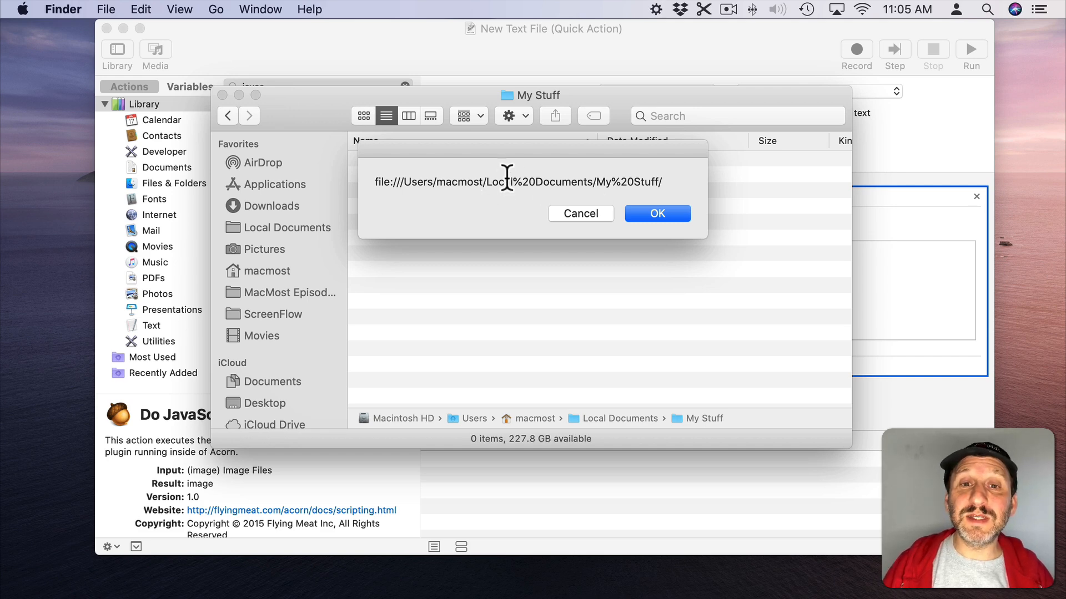
pyautogui.doubleClick(524, 182)
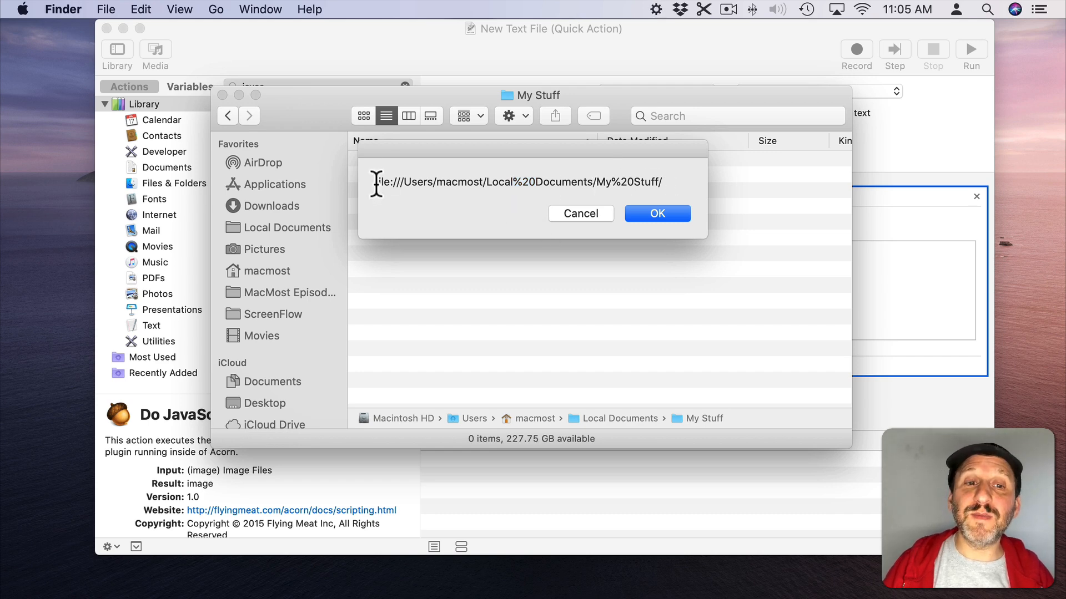
pyautogui.doubleClick(389, 184)
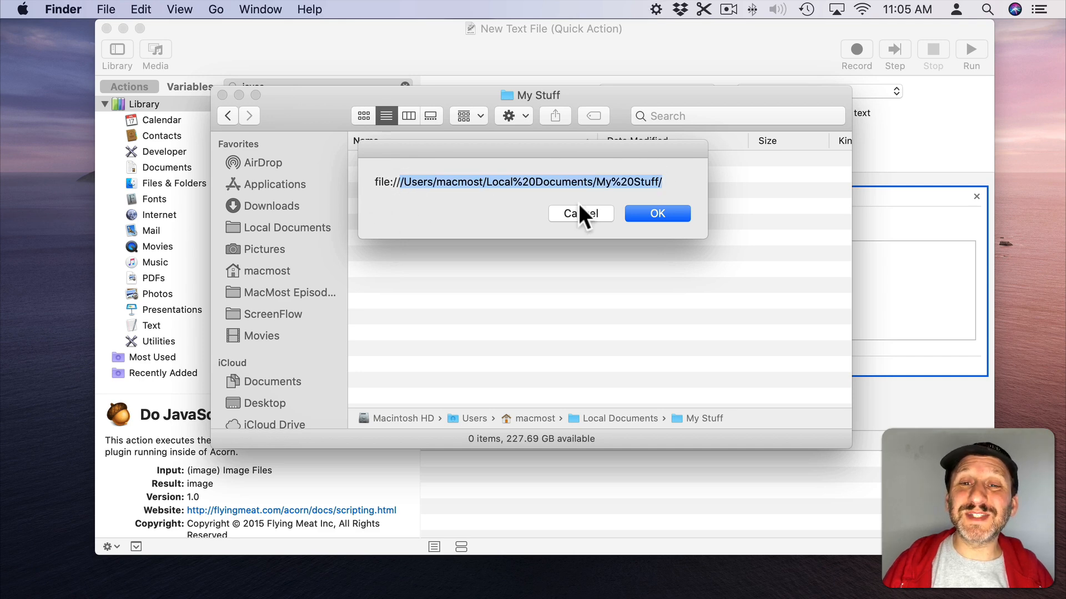
pyautogui.click(657, 213)
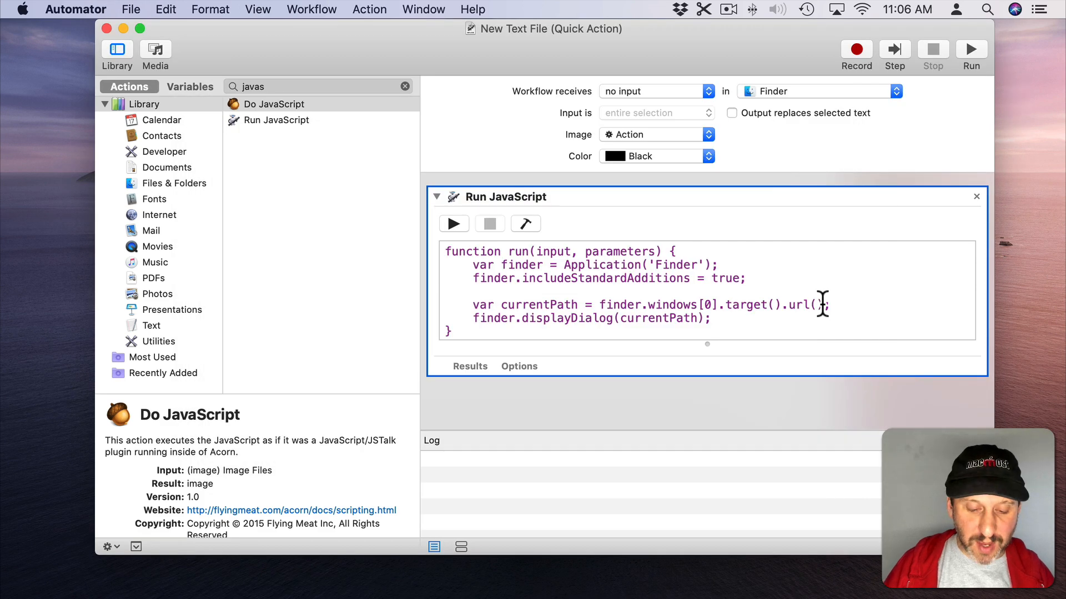
# Append .slice(7) to the URL so the file:// prefix is stripped.
pyautogui.write('.slice(')
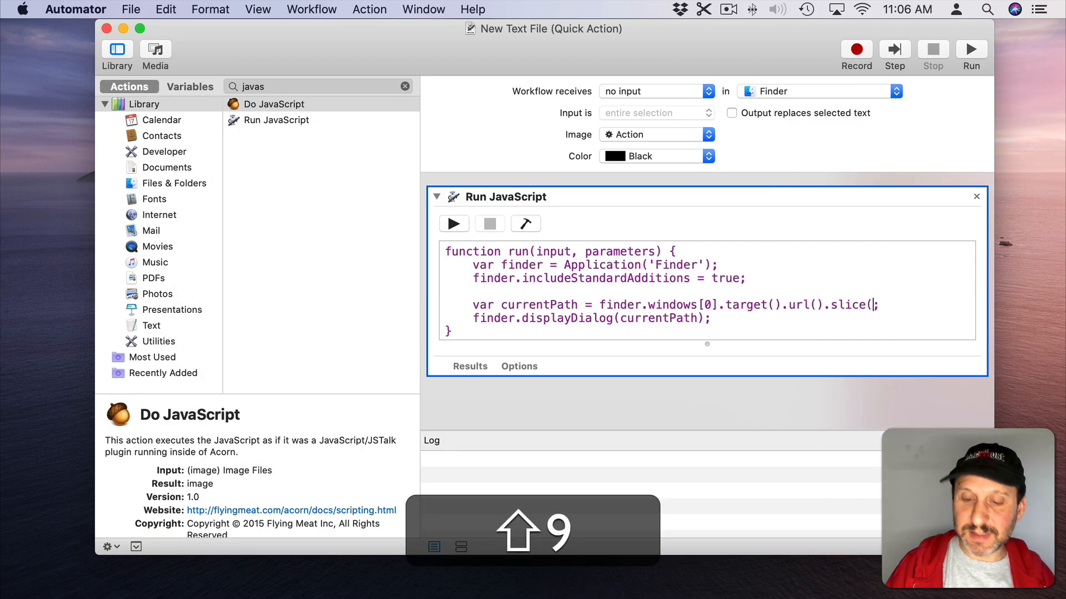
pyautogui.write('7')
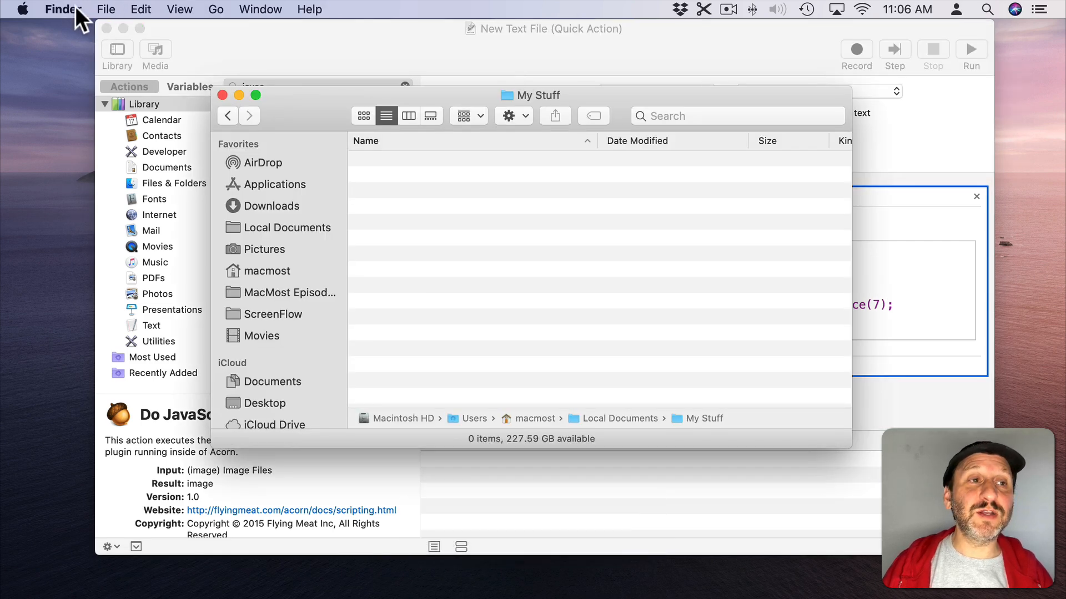
# Rerun the New Text File service from Finder and dismiss the plain-path dialog.
pyautogui.click(62, 9)
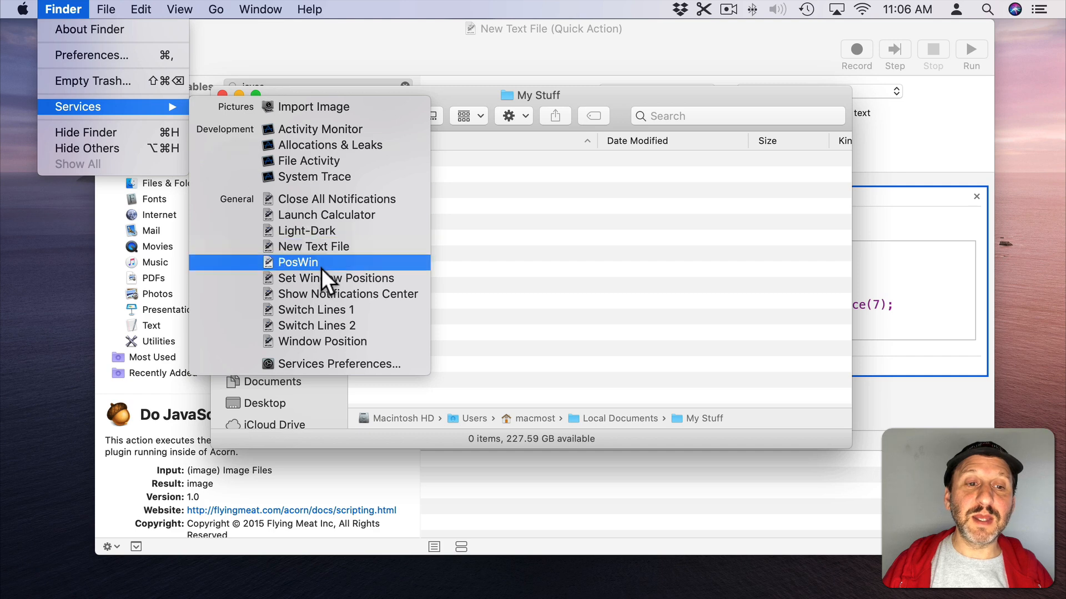
pyautogui.click(297, 262)
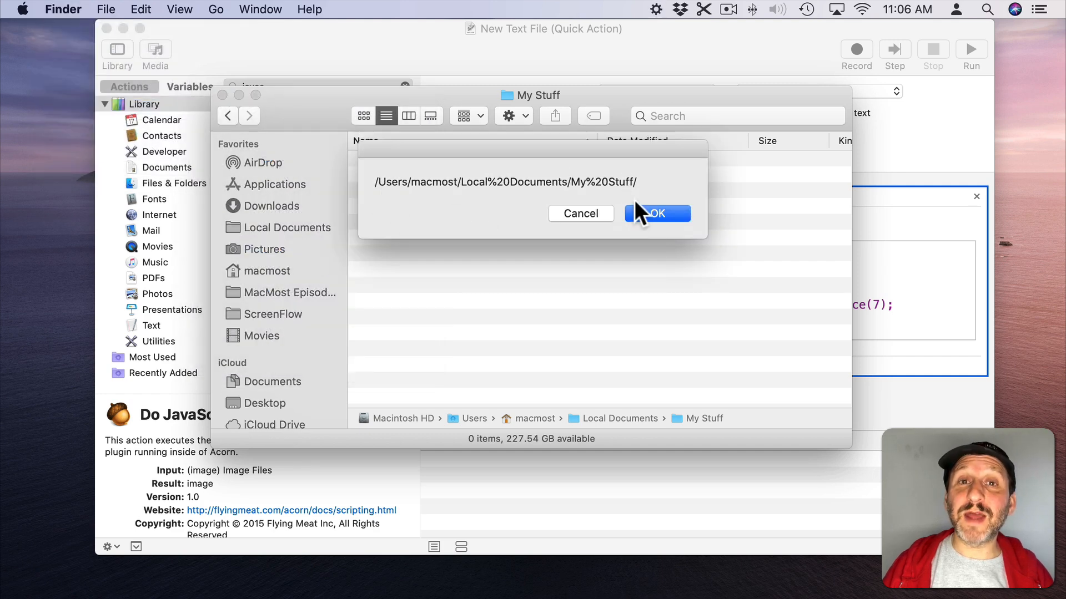
pyautogui.click(657, 213)
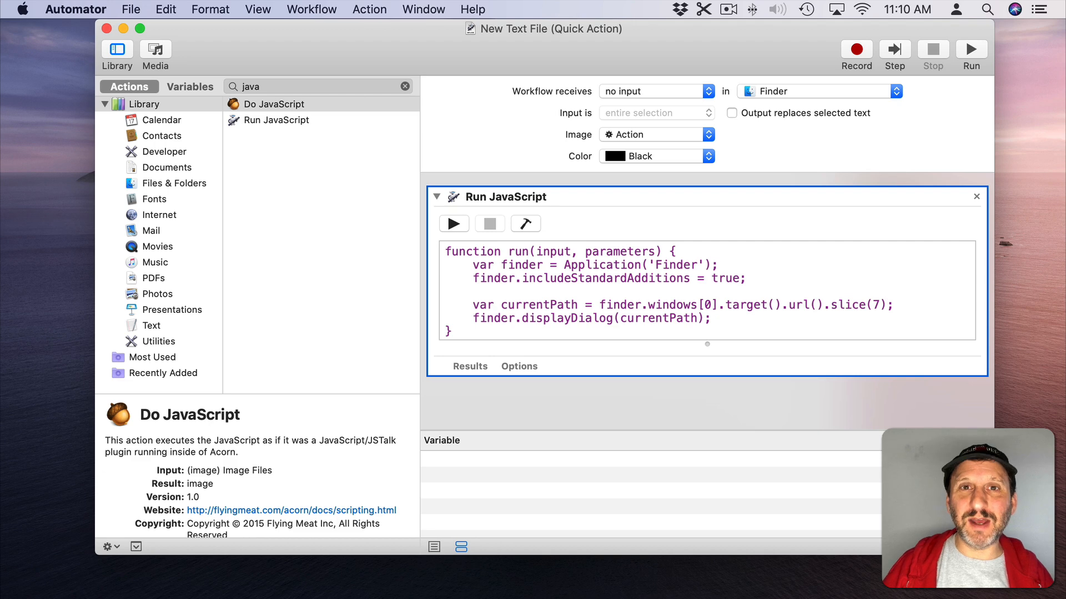
# Wrap the sliced path expression in decodeURI(...) so spaces decode.
pyautogui.click(601, 304)
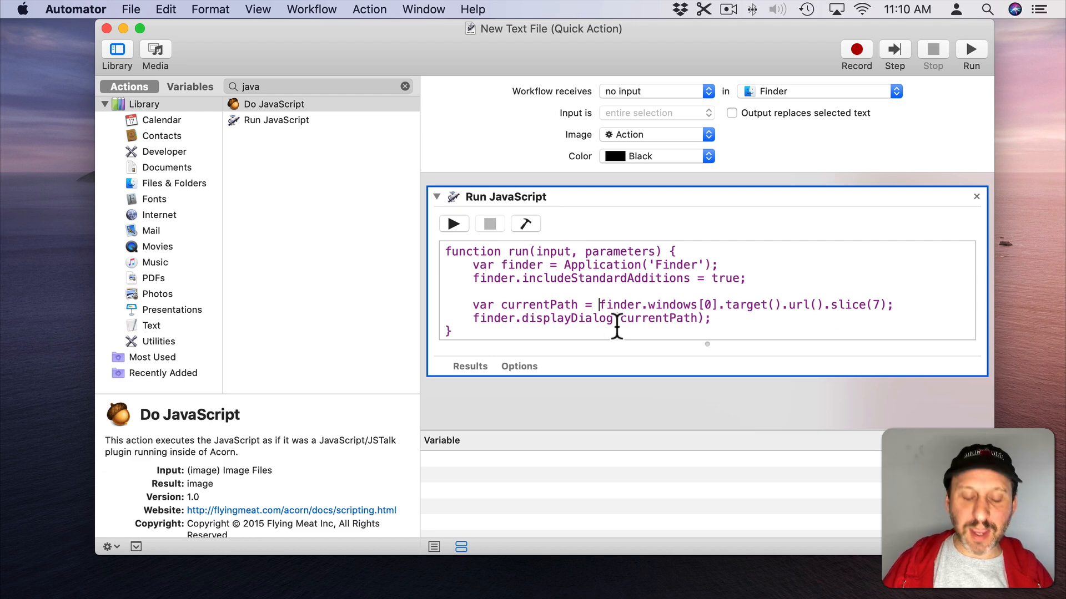
pyautogui.write('decodeURI(')
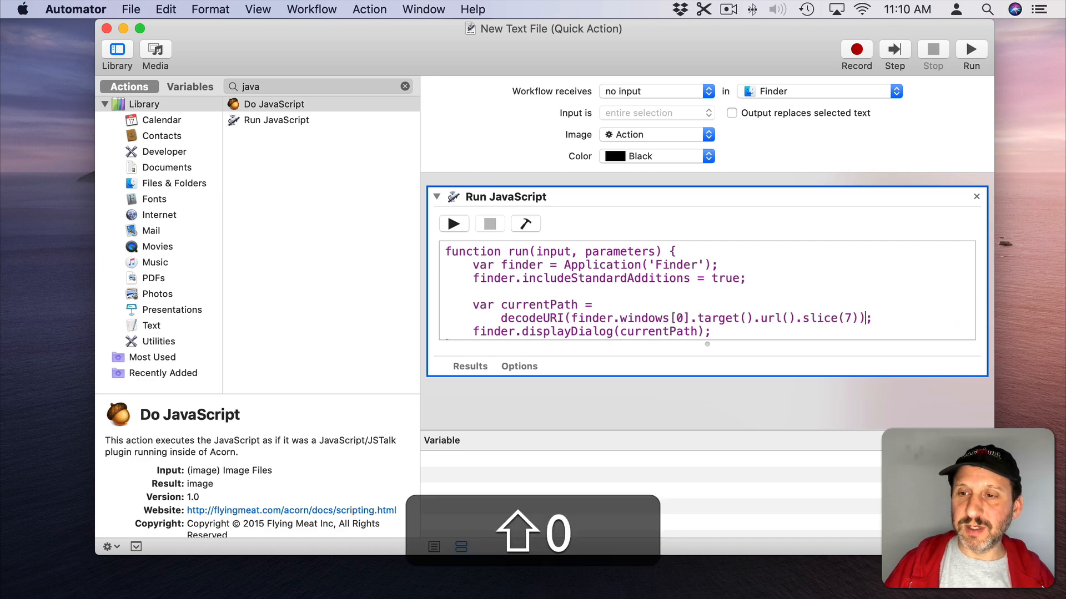
pyautogui.doubleClick(591, 317)
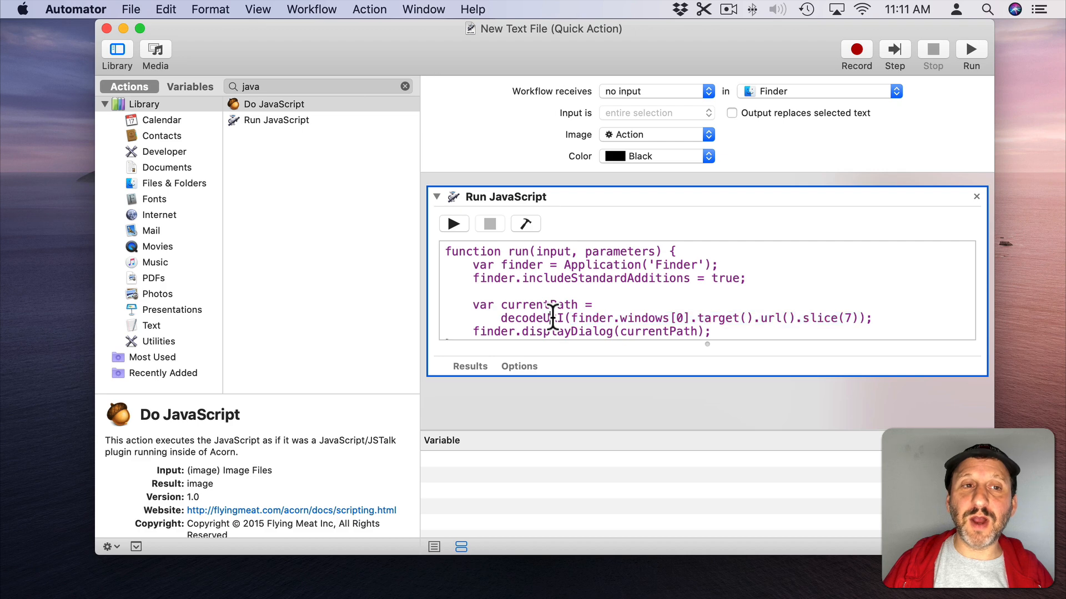
pyautogui.moveTo(495, 231)
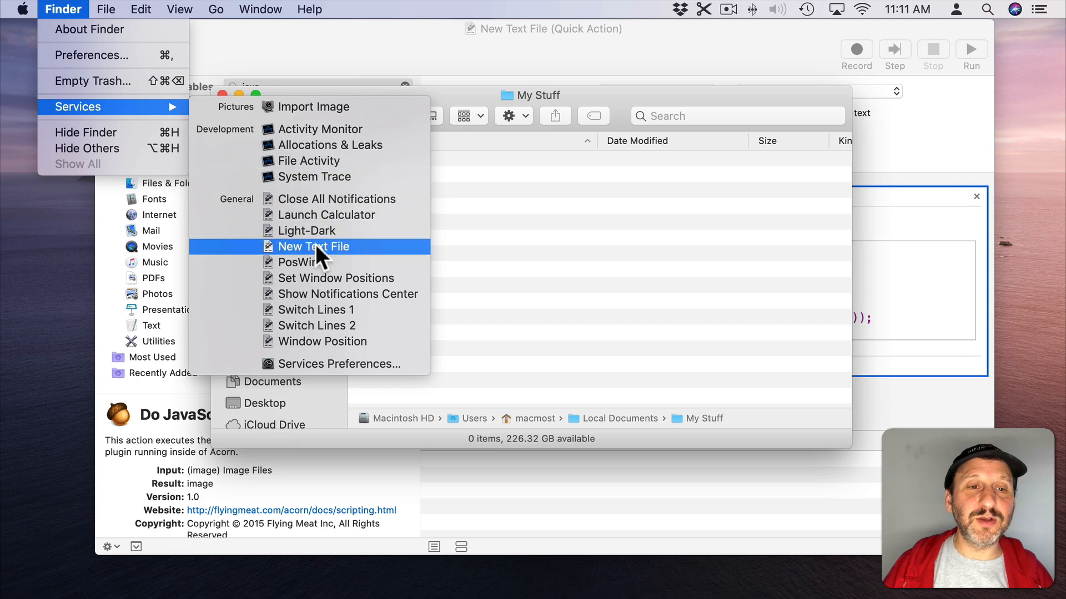
# Rerun the service to confirm the path shows real spaces, then return to Automator.
pyautogui.click(313, 246)
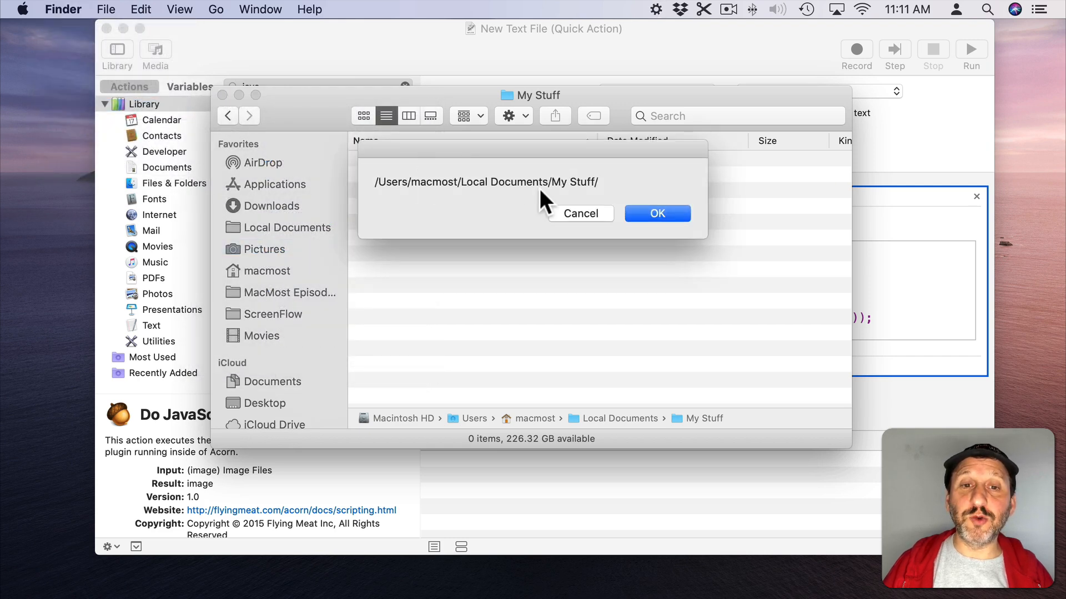
pyautogui.click(657, 213)
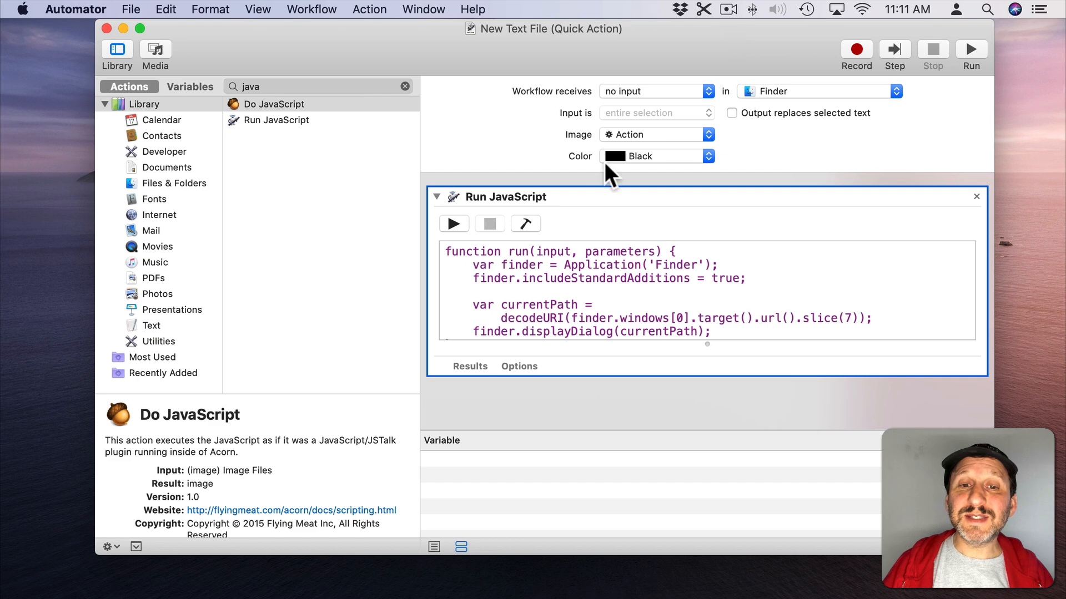
pyautogui.click(267, 87)
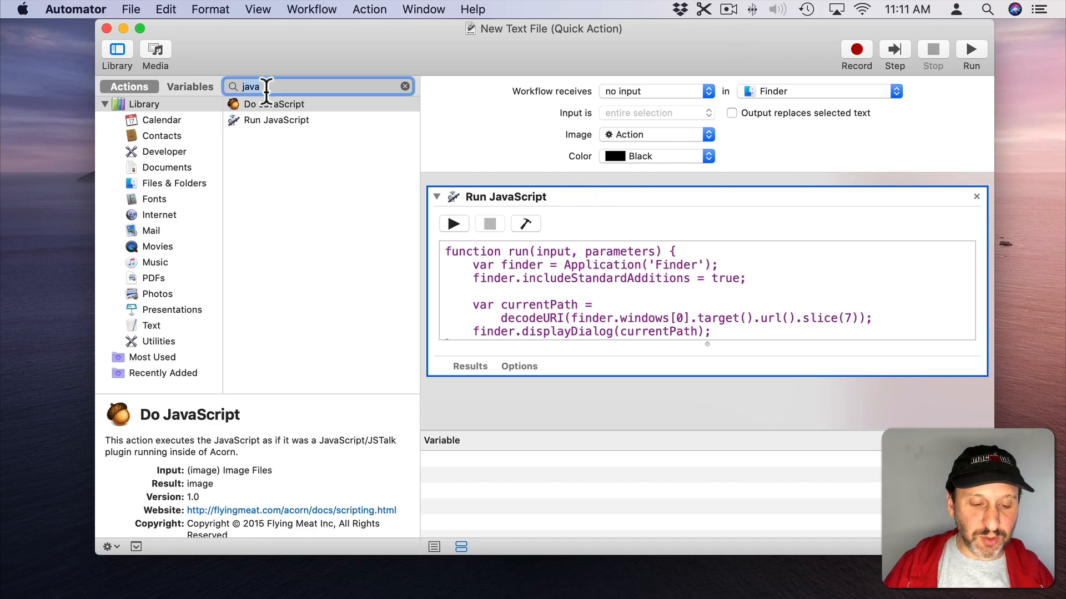
# Add Set Value of Variable below the script and replace displayDialog with return currentPath.
pyautogui.write('set var')
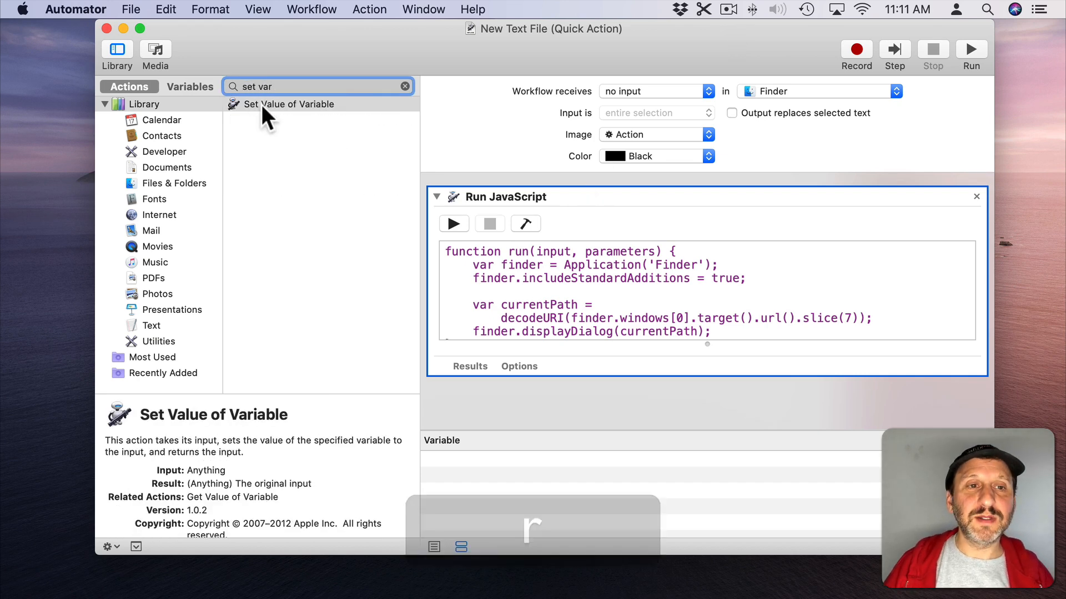
pyautogui.moveTo(285, 105); pyautogui.dragTo(755, 404)
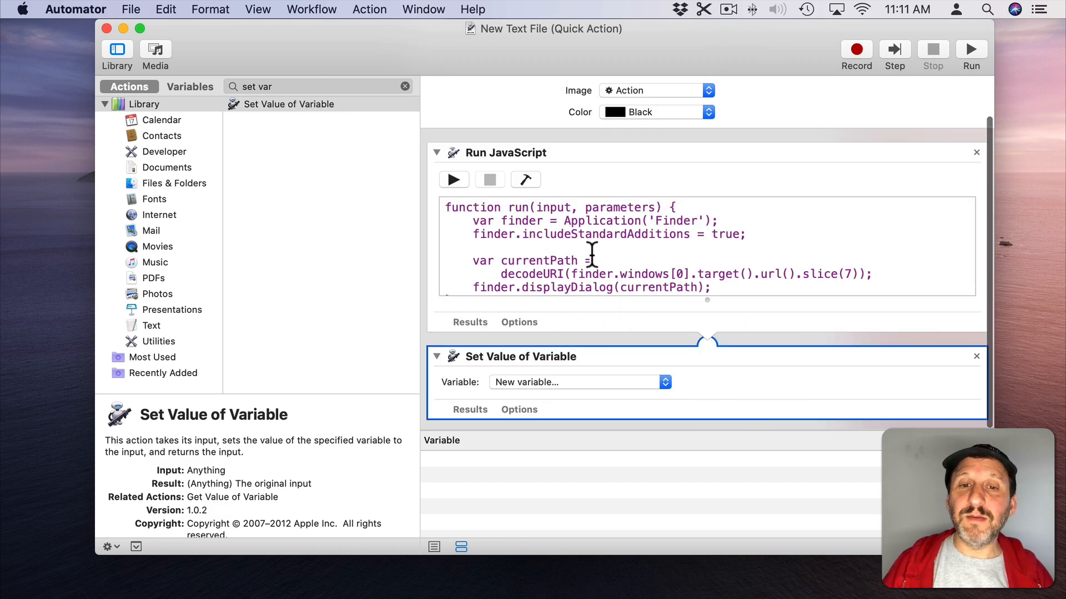
pyautogui.scroll(-3)
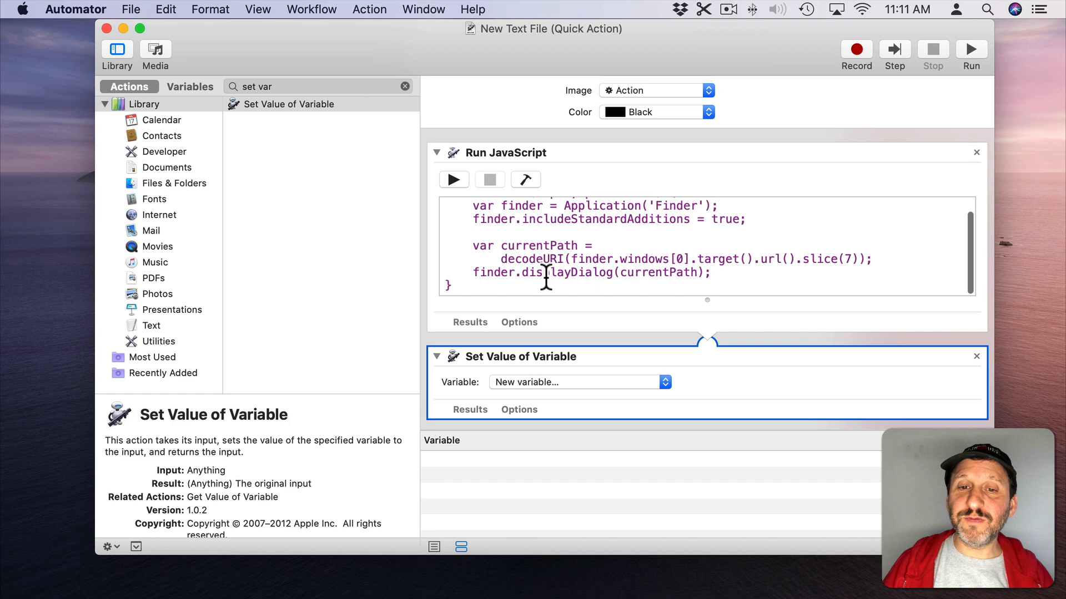
pyautogui.doubleClick(575, 274)
pyautogui.write('return ')
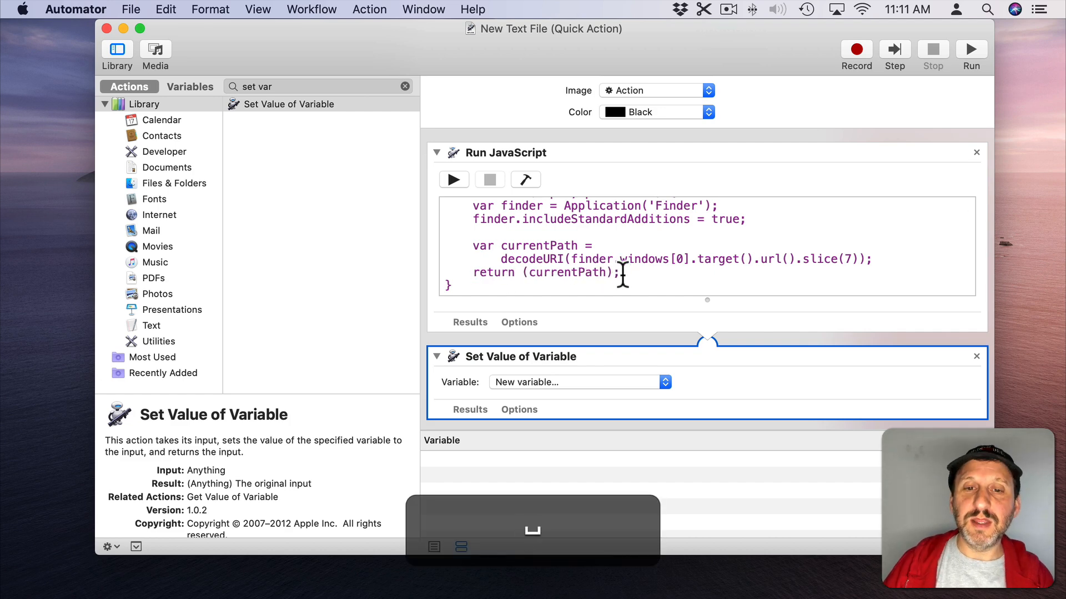
pyautogui.press('backspace')
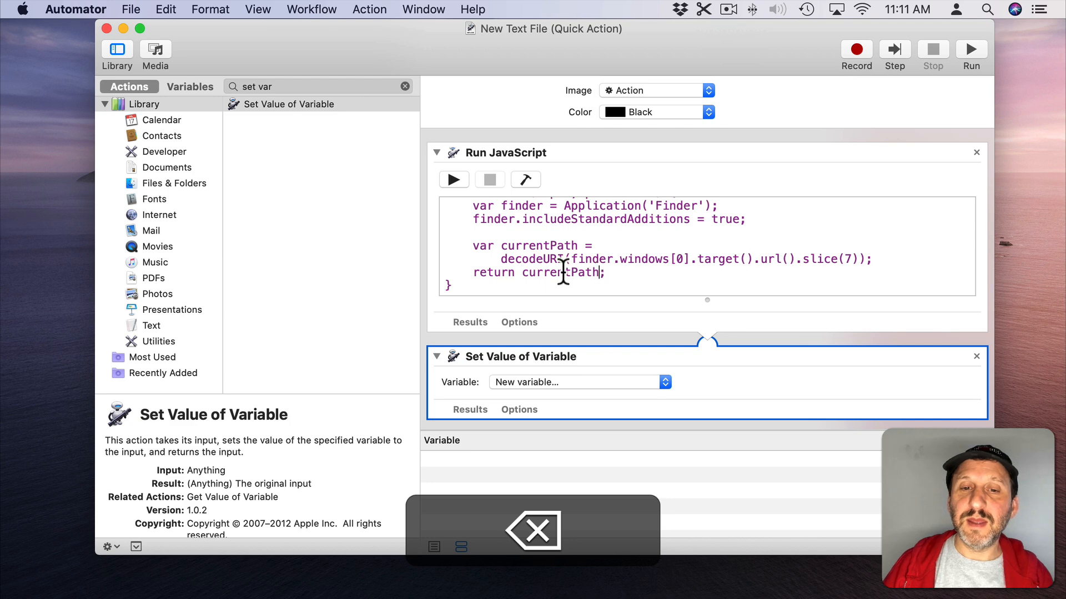
# Store the result in a new variable named currentPath.
pyautogui.click(577, 382)
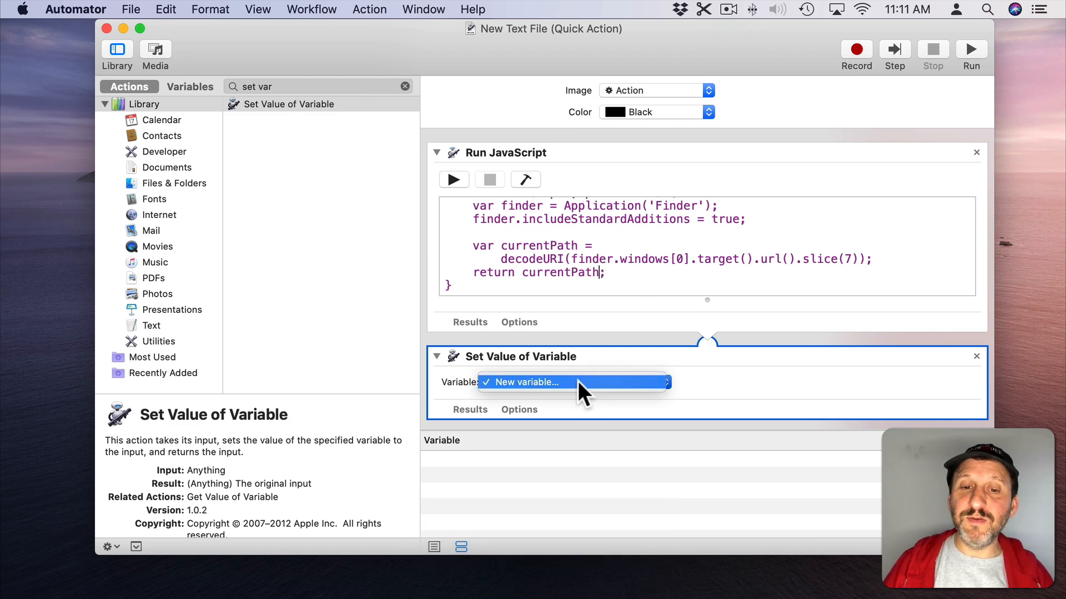
pyautogui.click(549, 381)
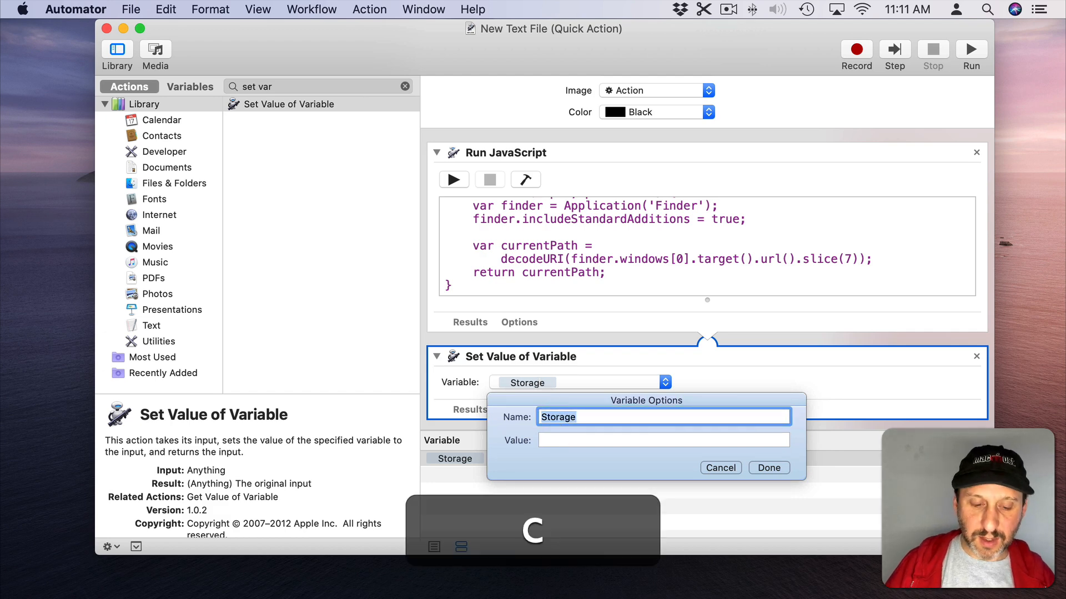
pyautogui.write('currentPath')
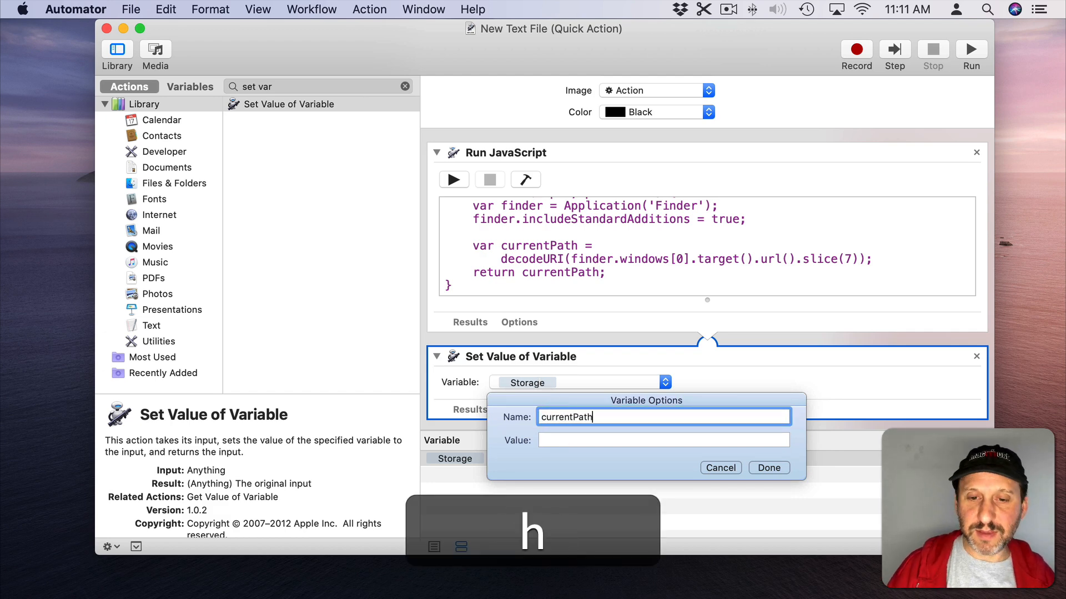
pyautogui.click(768, 467)
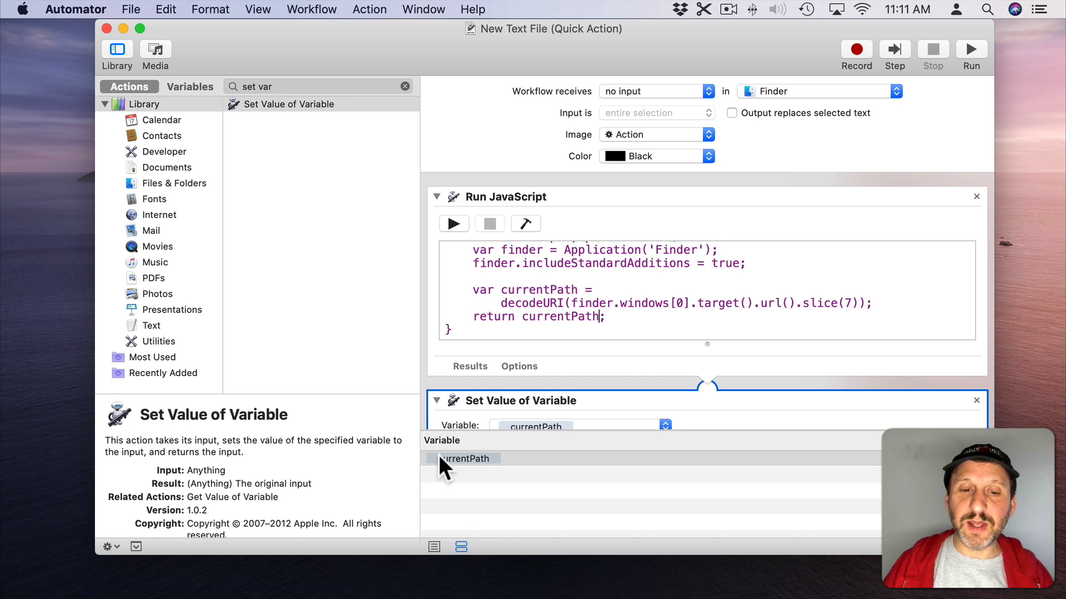
pyautogui.scroll(-3)
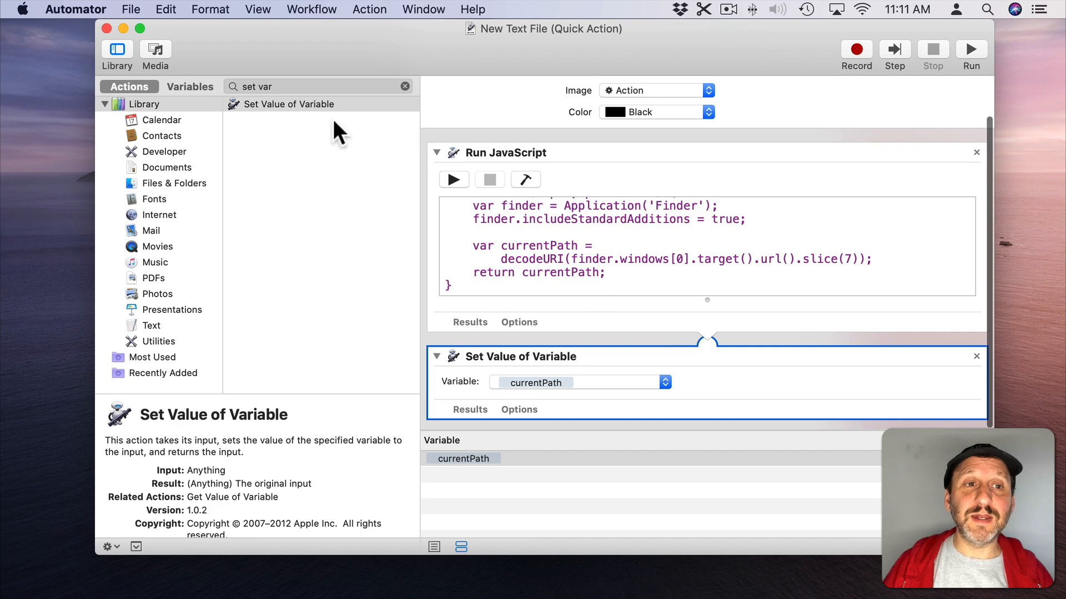
# Add a New Text File action producing a plain-text file.
pyautogui.click(306, 86)
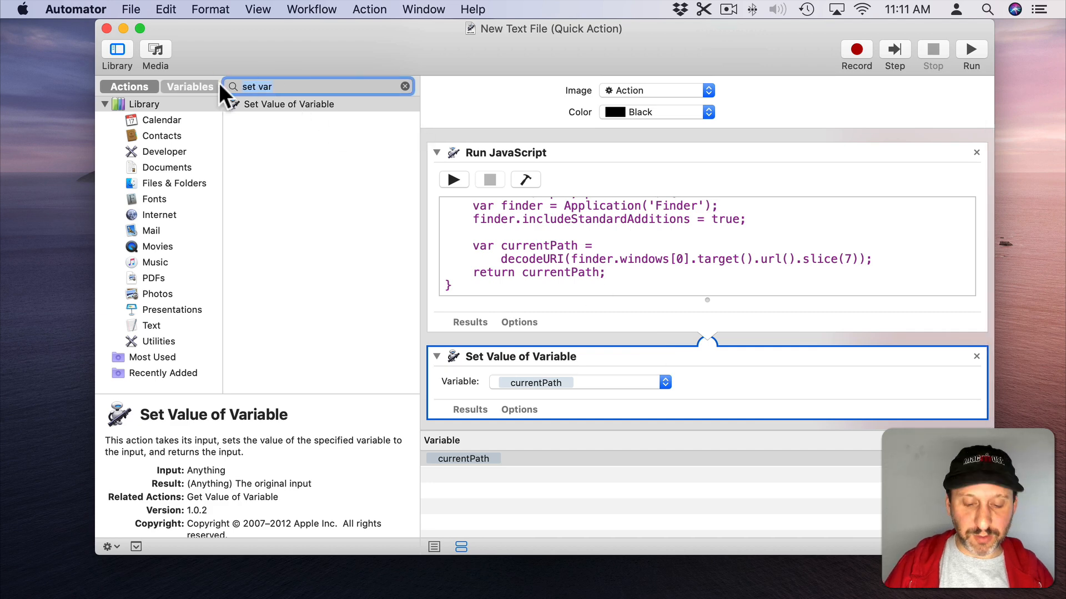
pyautogui.write('new text')
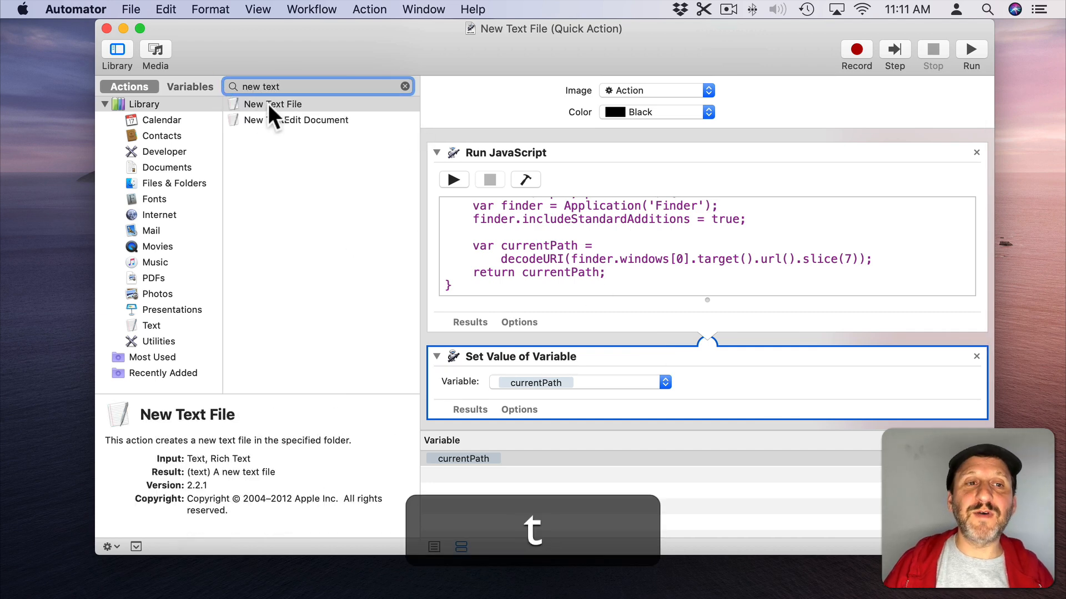
pyautogui.moveTo(266, 104); pyautogui.dragTo(646, 426)
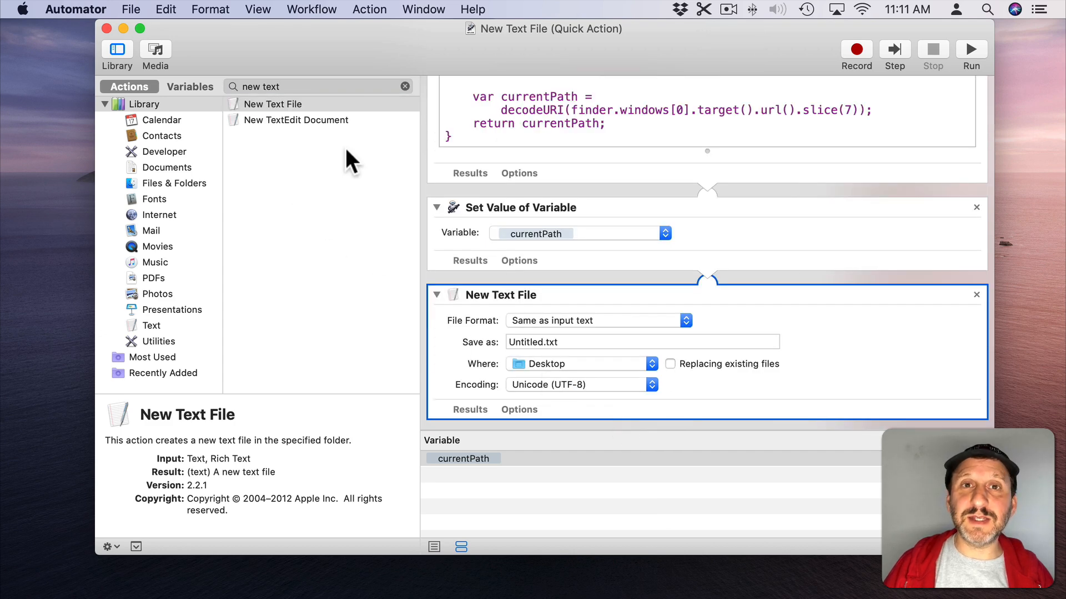
pyautogui.moveTo(526, 326)
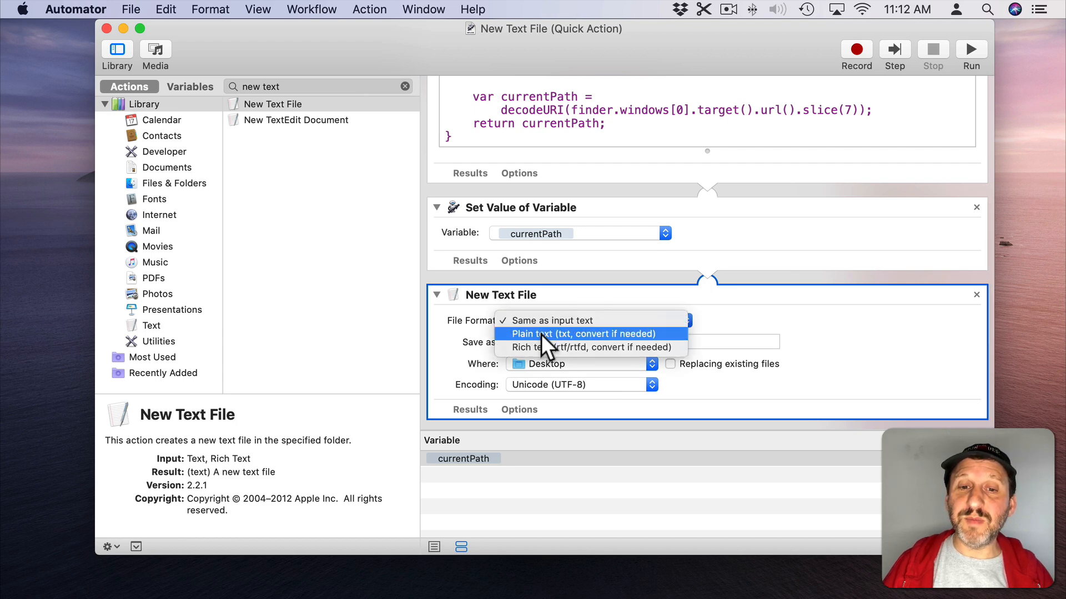
pyautogui.click(582, 333)
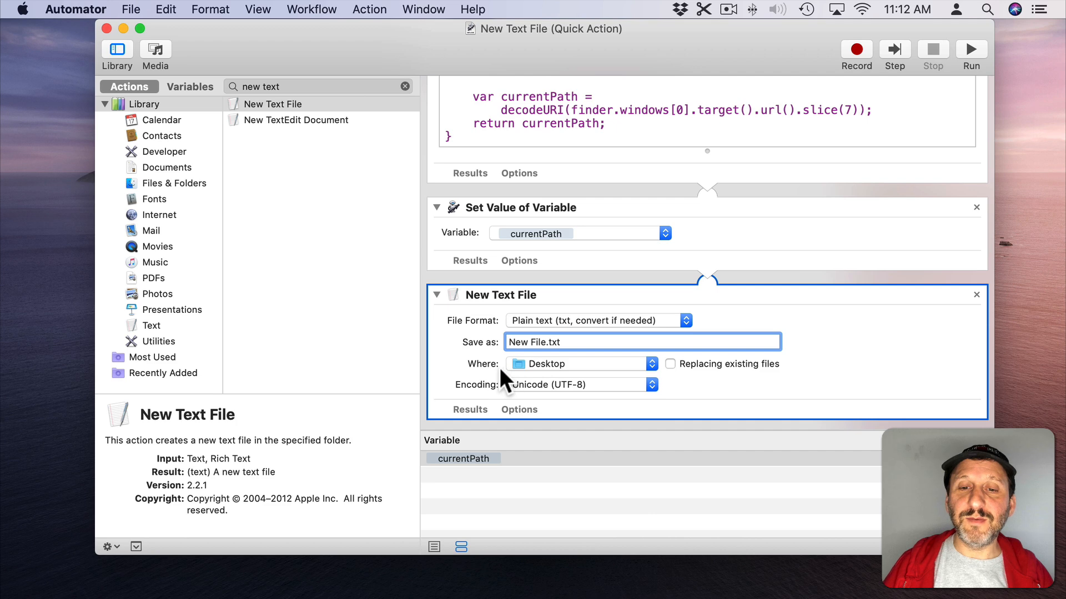
pyautogui.moveTo(671, 375)
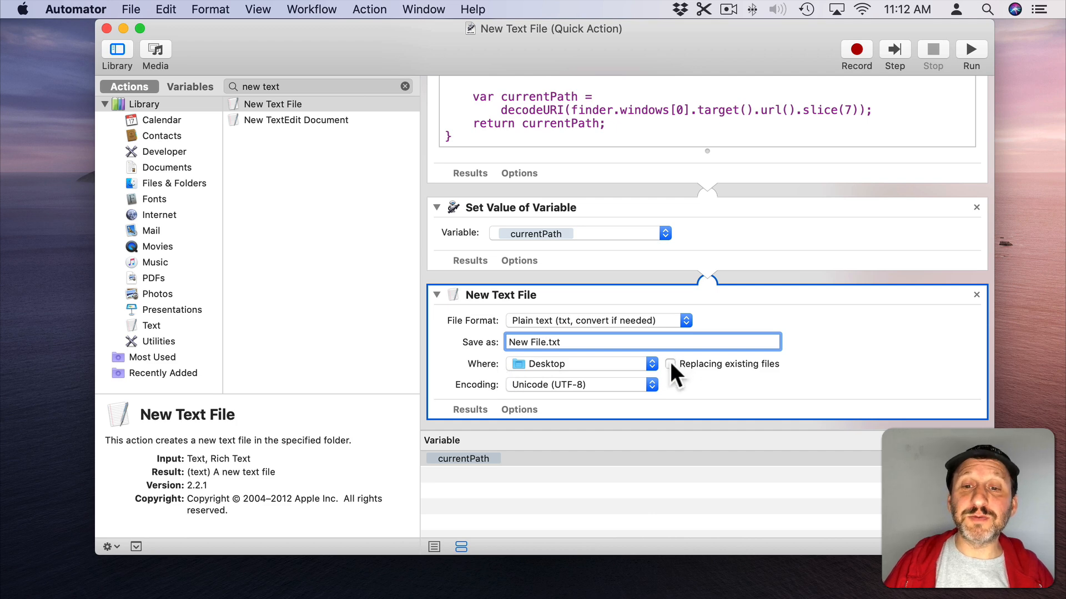
pyautogui.moveTo(711, 383)
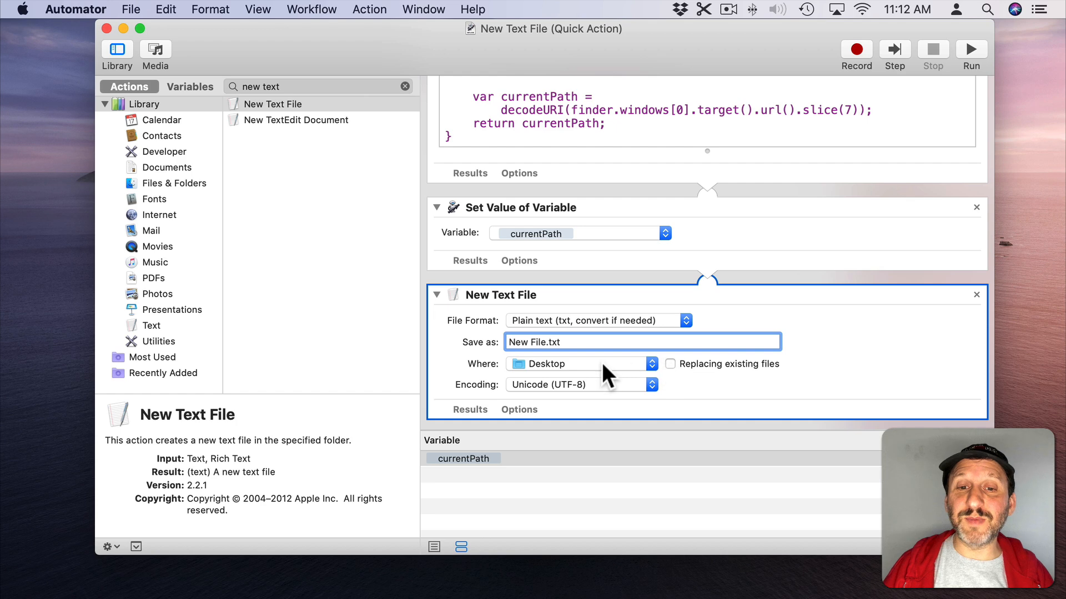
# Set the file's Where location to the currentPath variable instead of Desktop.
pyautogui.click(532, 341)
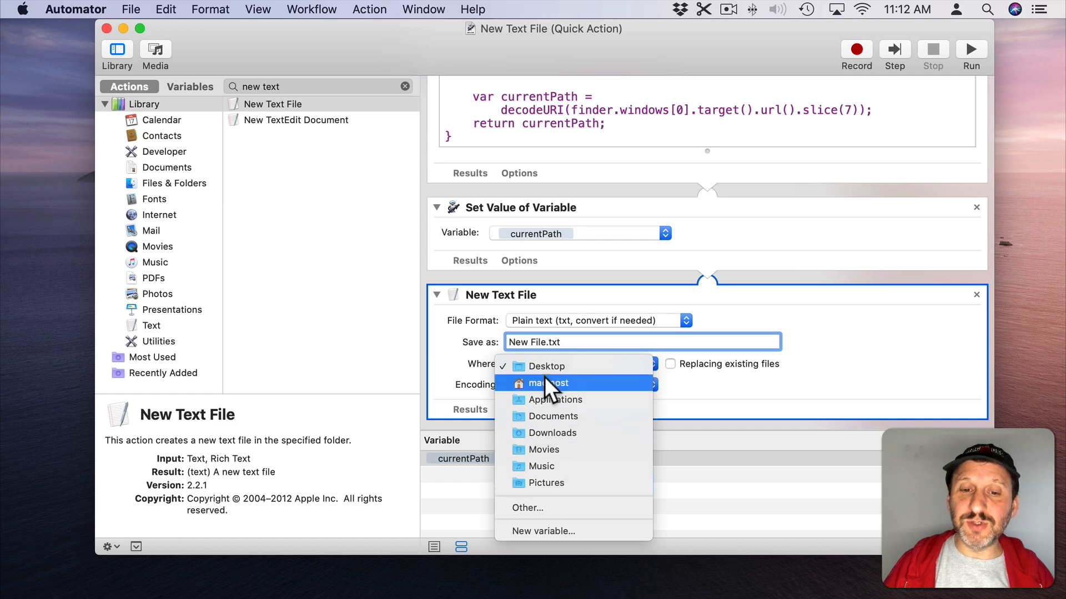
pyautogui.click(545, 367)
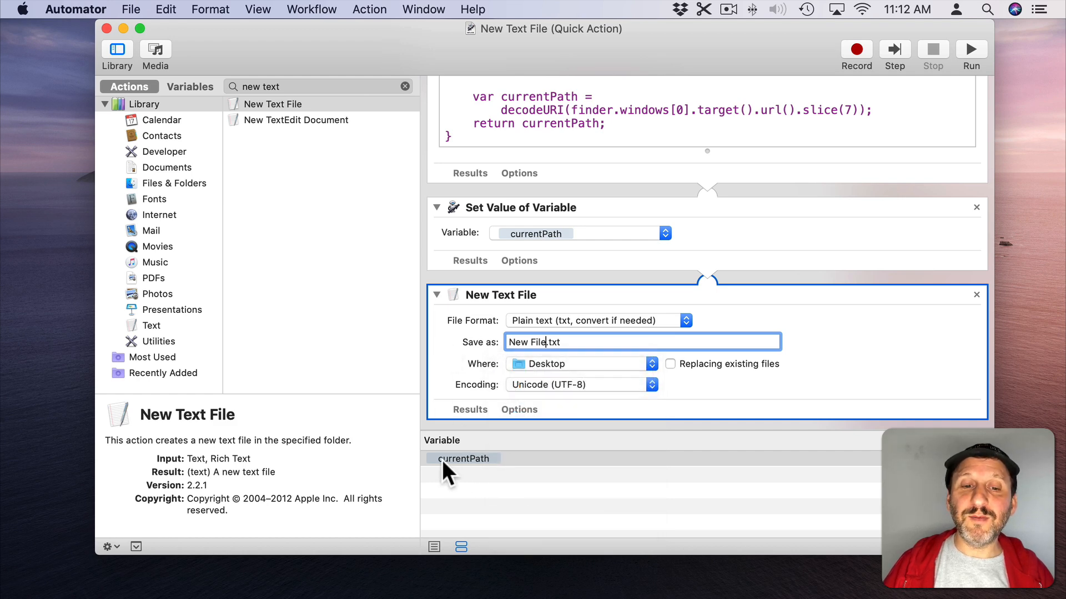
pyautogui.moveTo(464, 458); pyautogui.dragTo(508, 405)
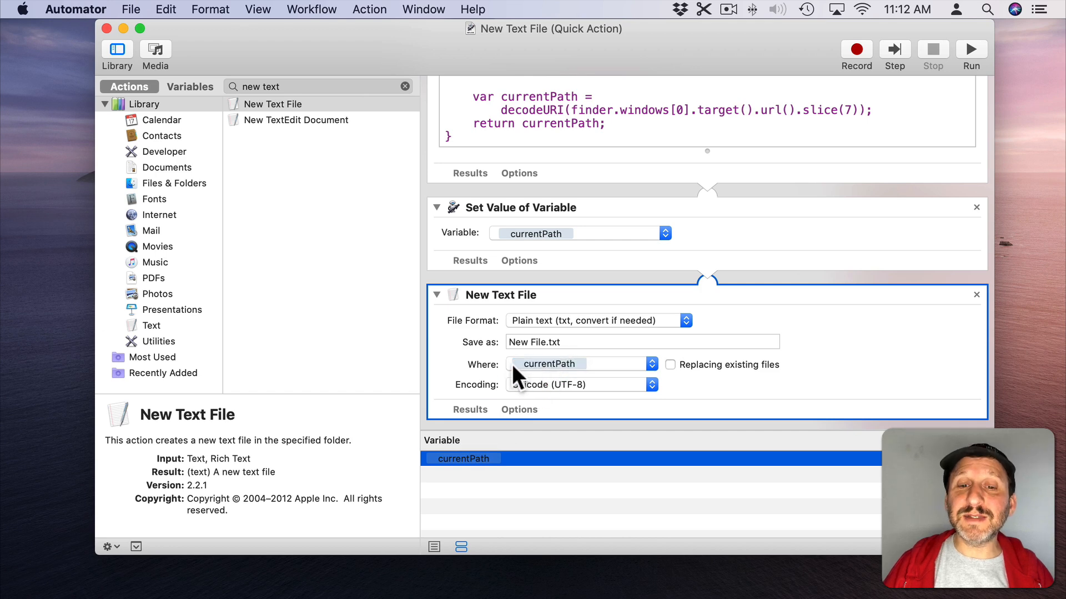
pyautogui.moveTo(552, 393)
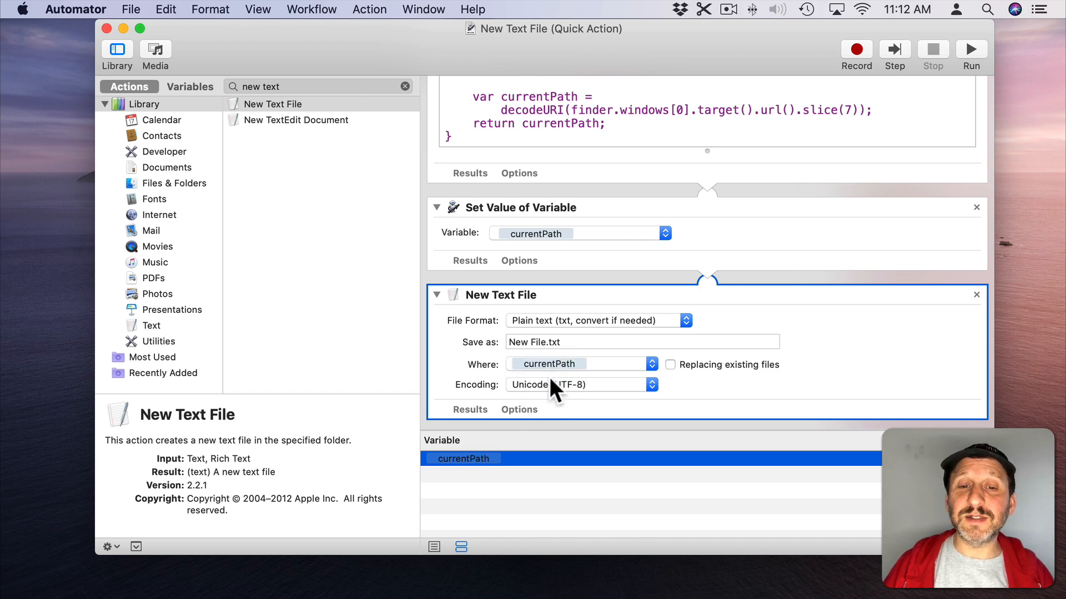
pyautogui.moveTo(535, 108)
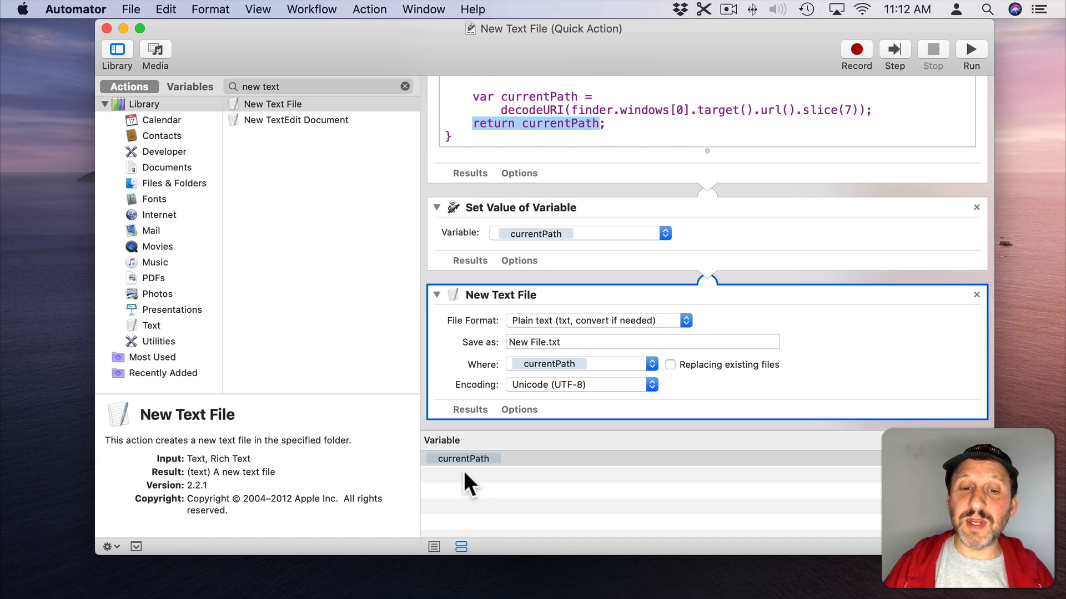
pyautogui.moveTo(548, 373)
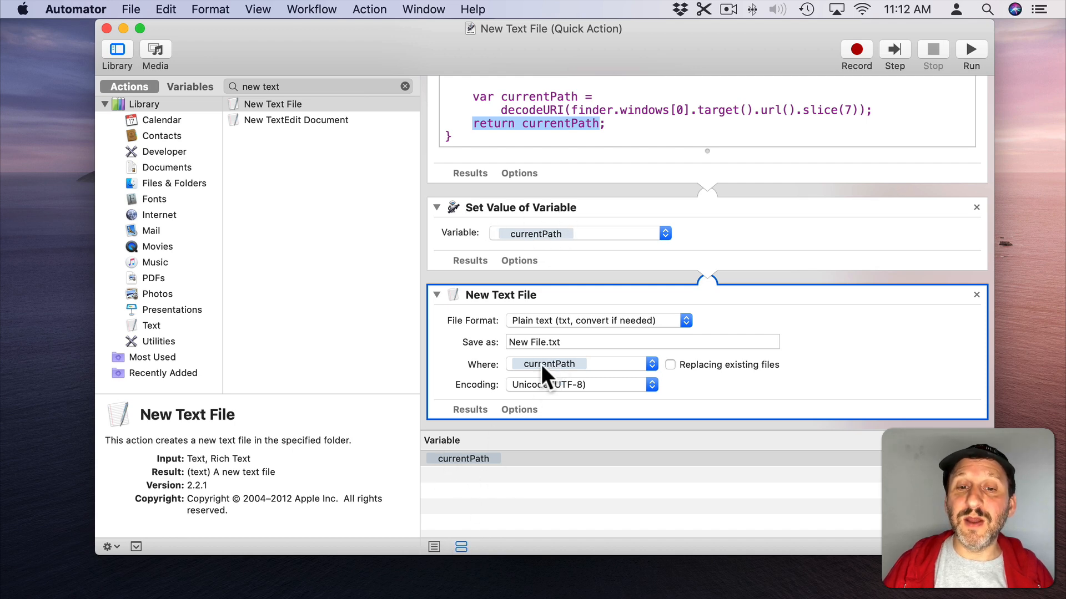
# Run the New Text File service in Finder so New File.txt appears in My Stuff.
pyautogui.press('cmd')
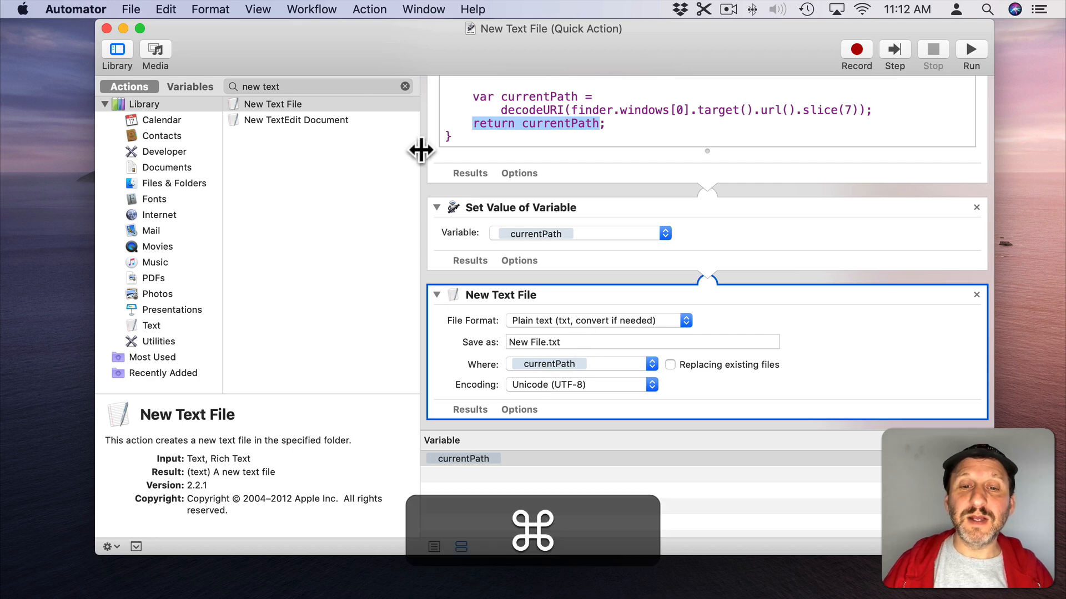
pyautogui.press('cmd+tab')
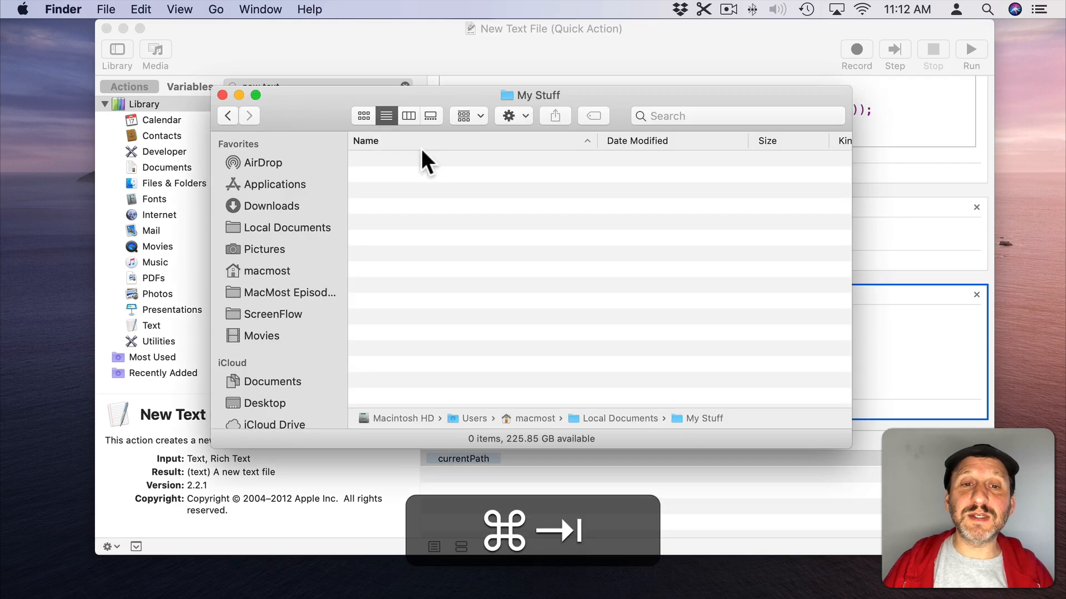
pyautogui.click(62, 9)
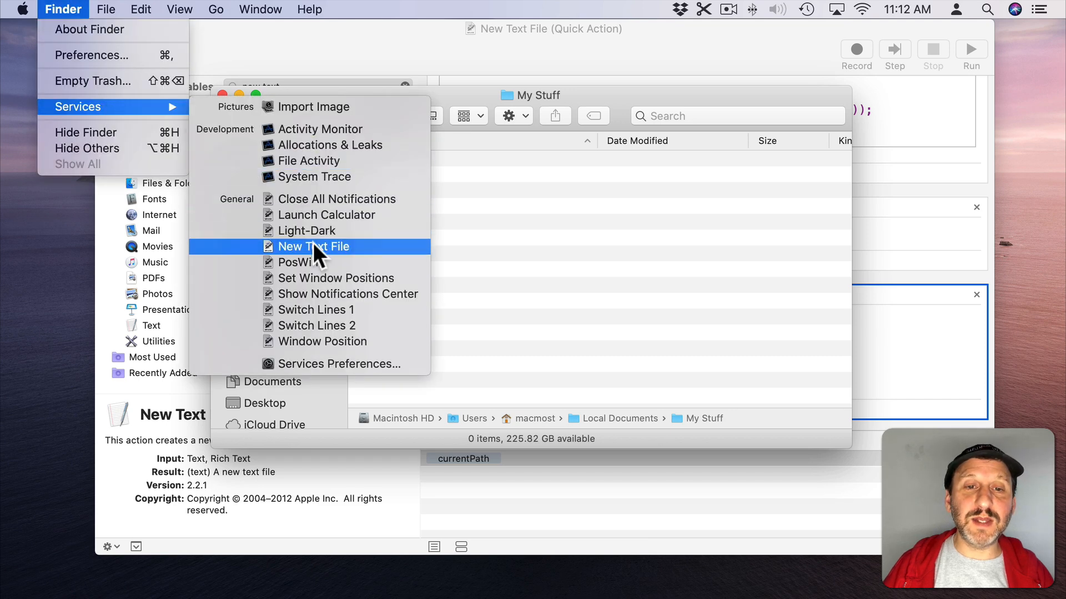
pyautogui.click(313, 247)
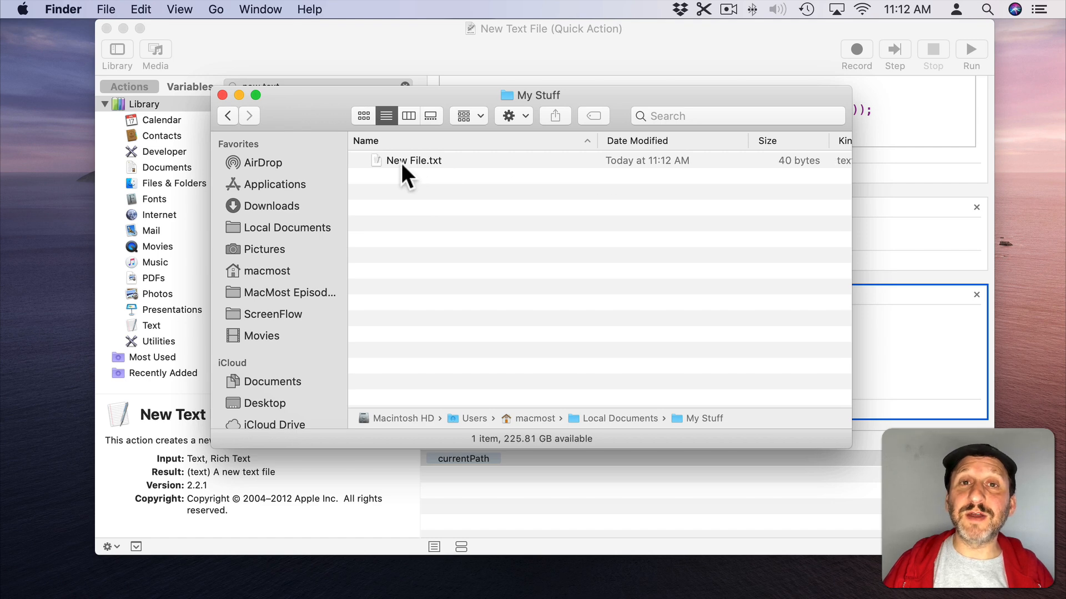
pyautogui.press('cmd+backspace')
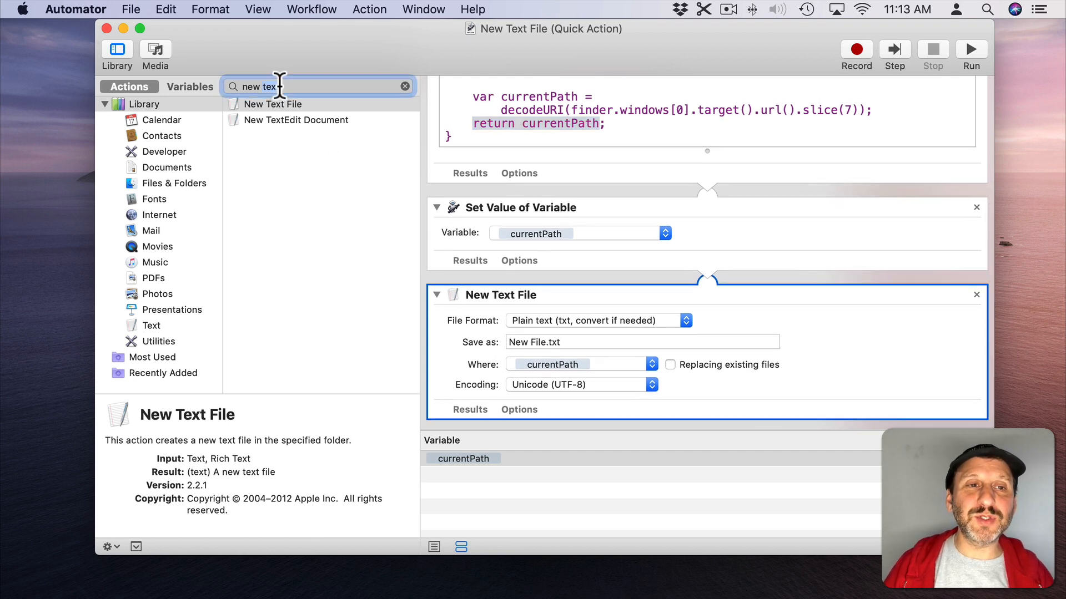
# Add an Open Finder Items action (default application) after New Text File and save the workflow.
pyautogui.write('open')
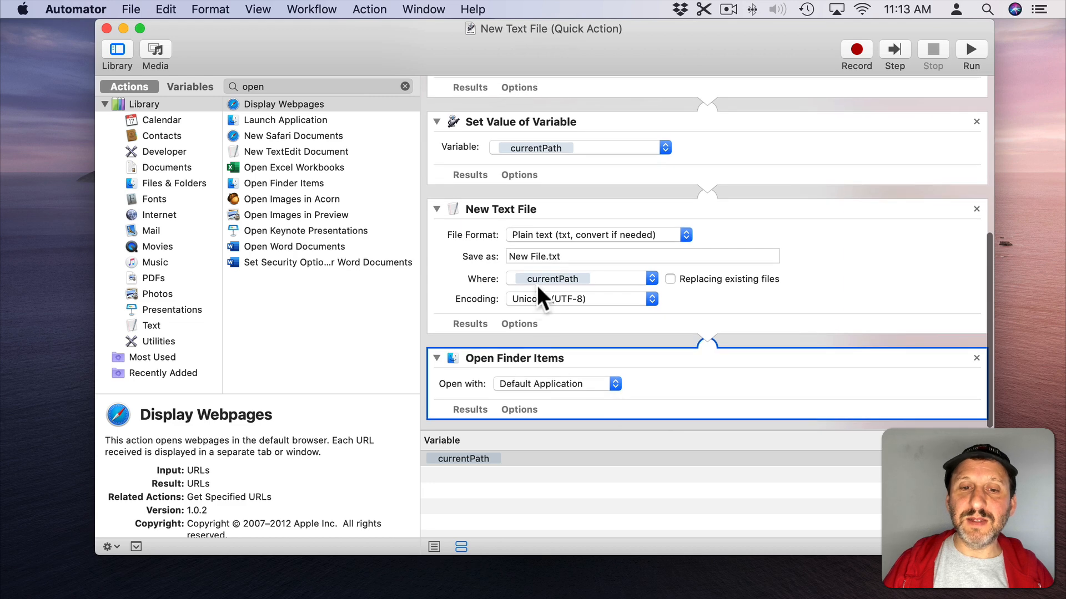
pyautogui.moveTo(645, 346)
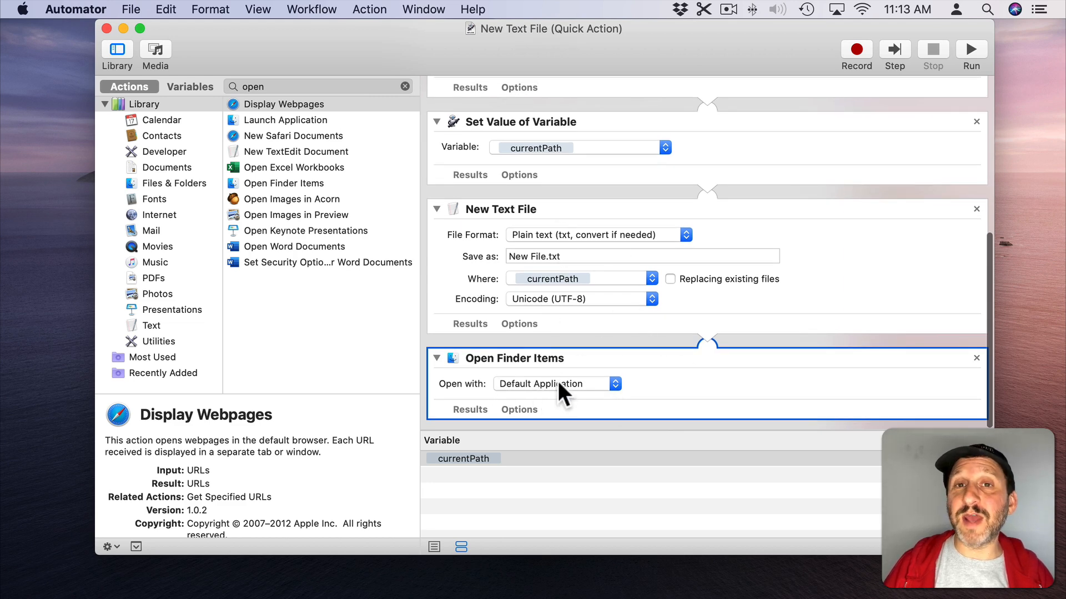
pyautogui.press('cmd+s')
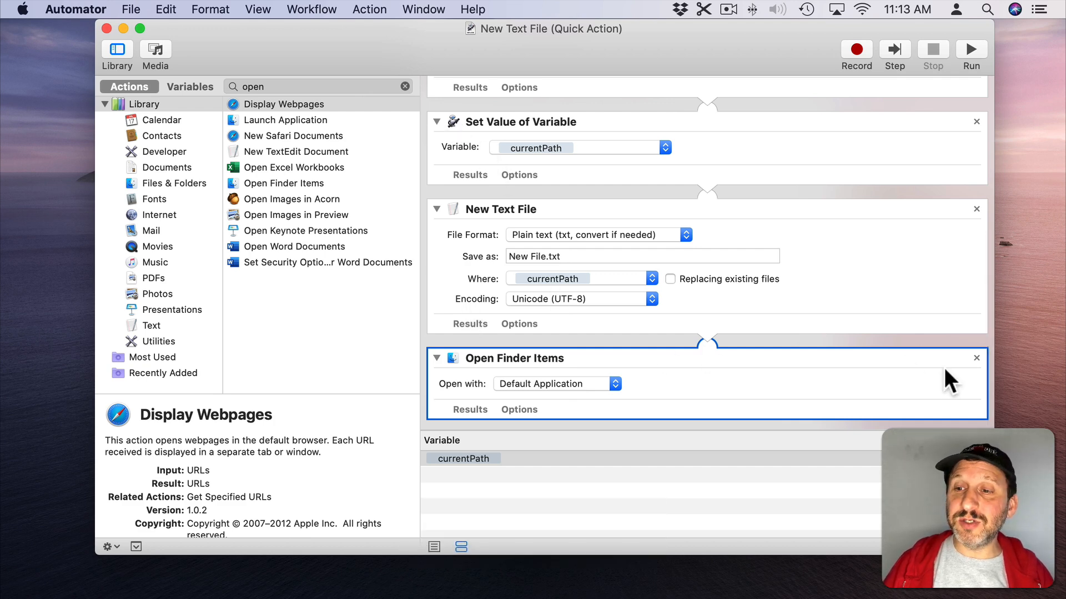
pyautogui.moveTo(155, 53)
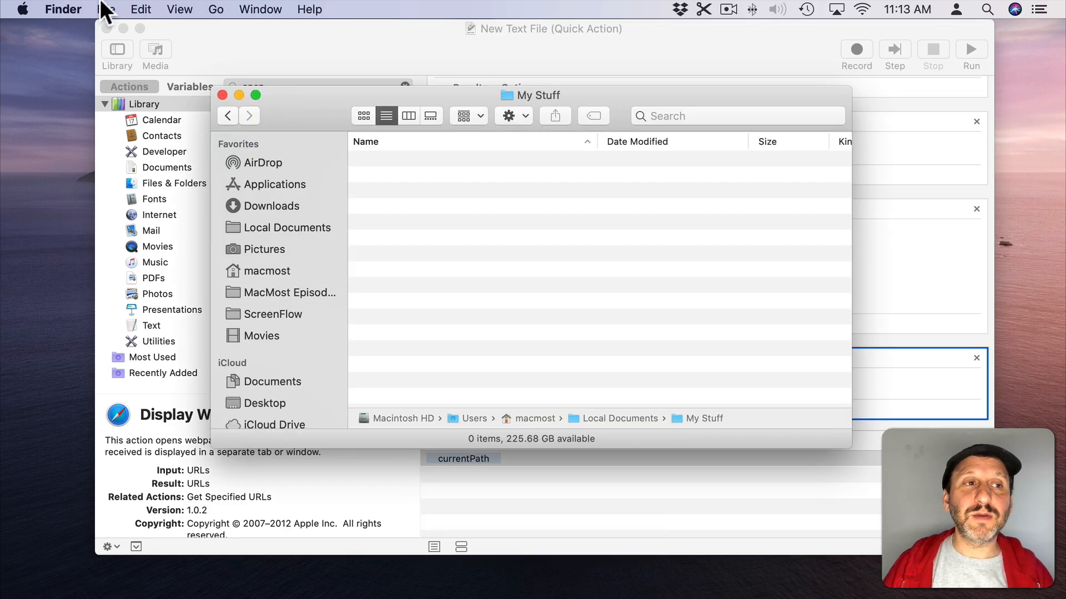
# Run the New Text File quick action from Finder's Services menu on the empty My Stuff folder.
pyautogui.click(62, 8)
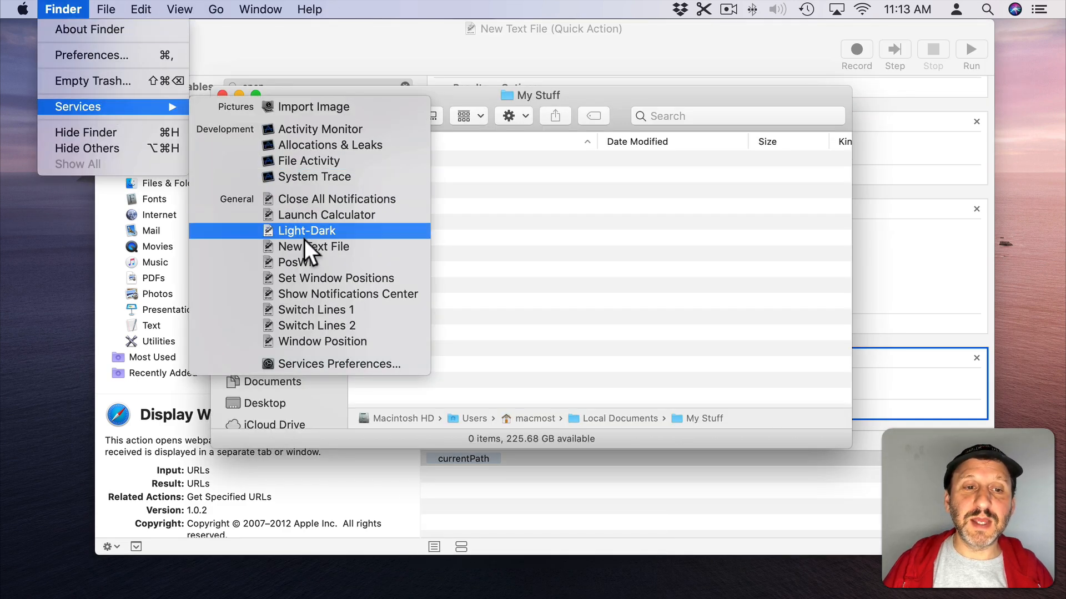
pyautogui.click(307, 231)
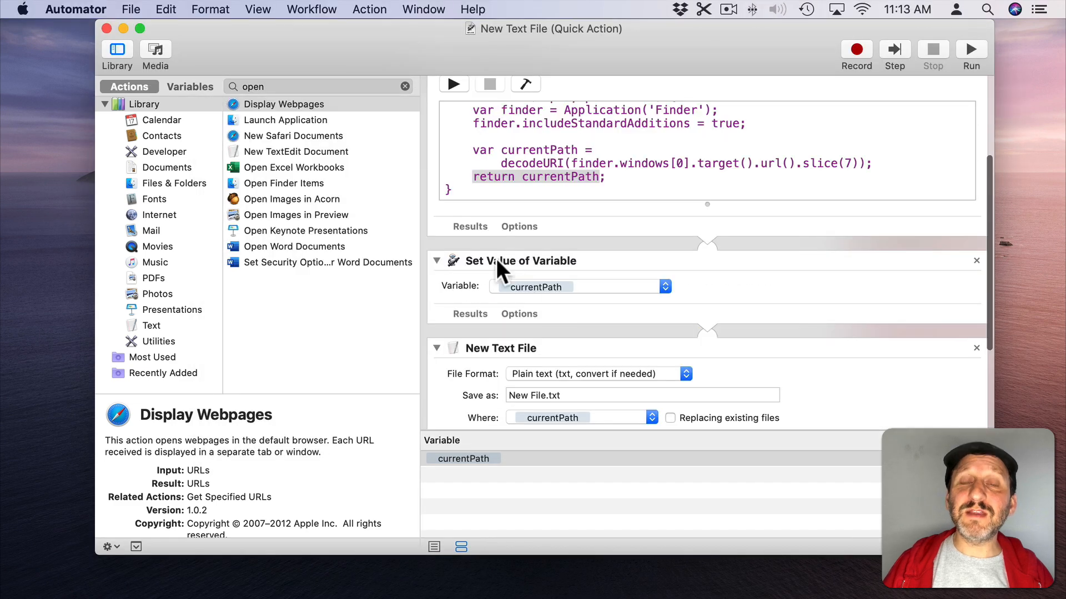
pyautogui.moveTo(639, 302)
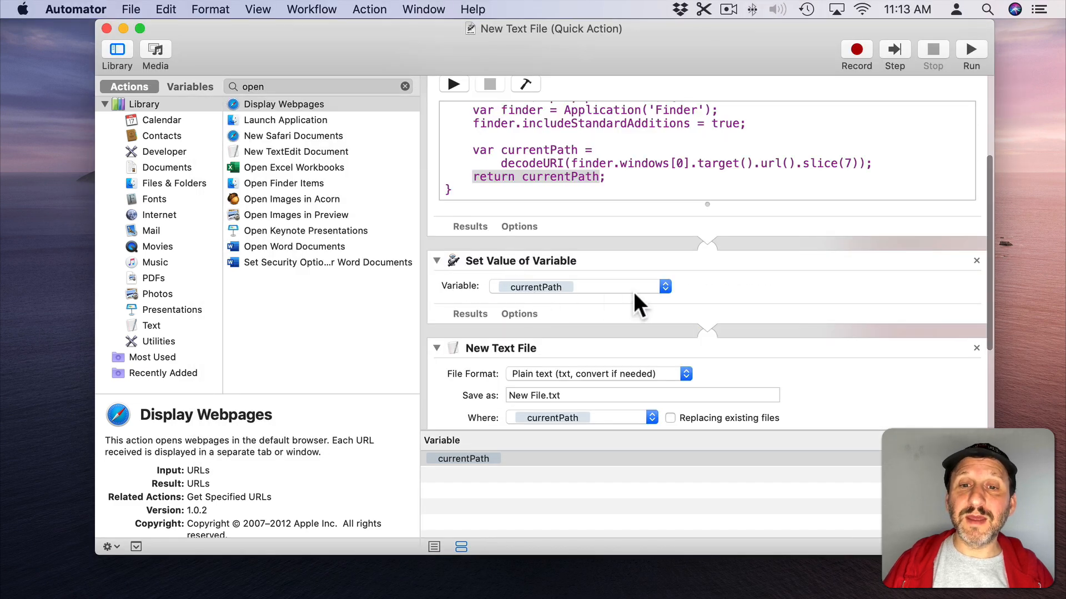
pyautogui.moveTo(677, 358)
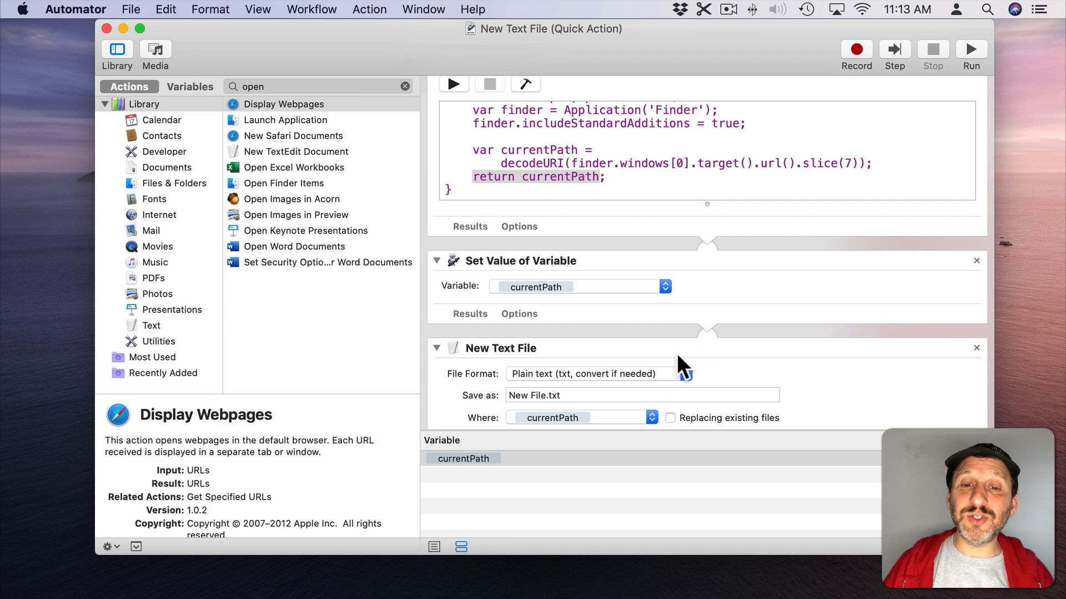
pyautogui.moveTo(626, 391)
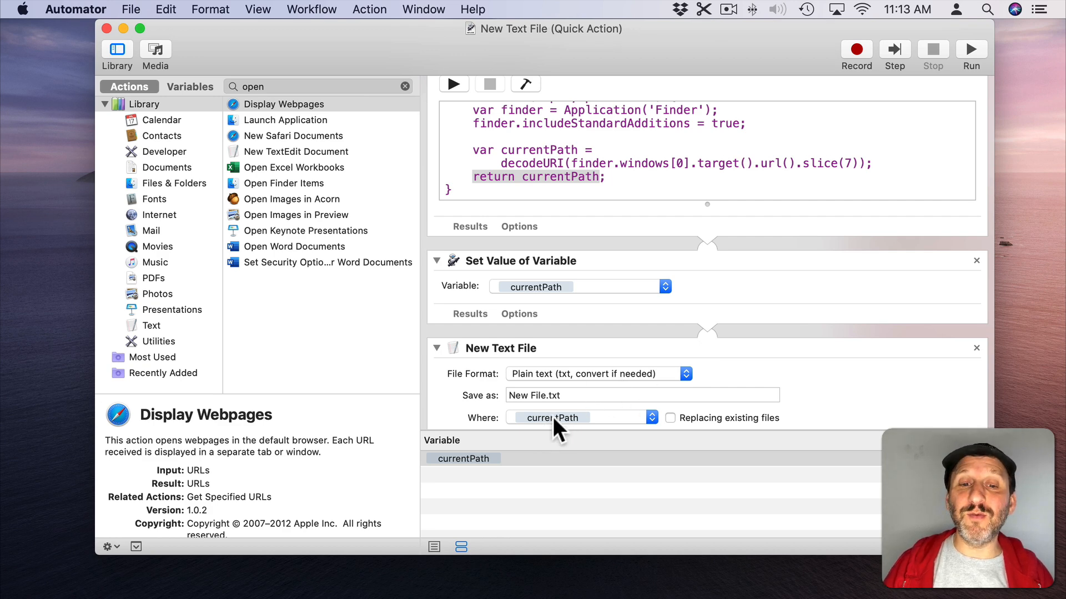
pyautogui.scroll(-3)
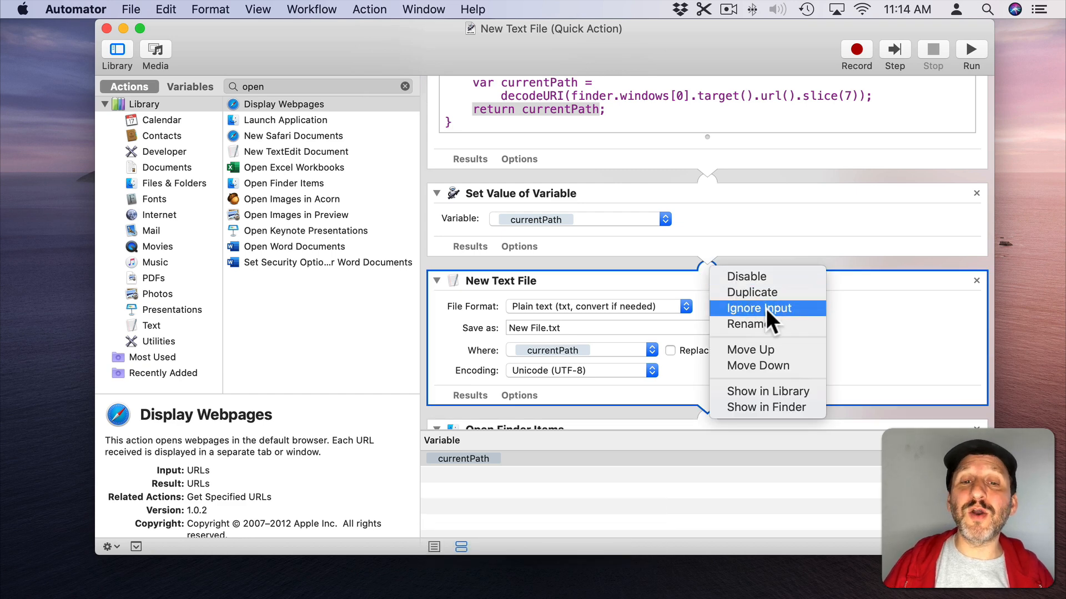
pyautogui.moveTo(659, 284)
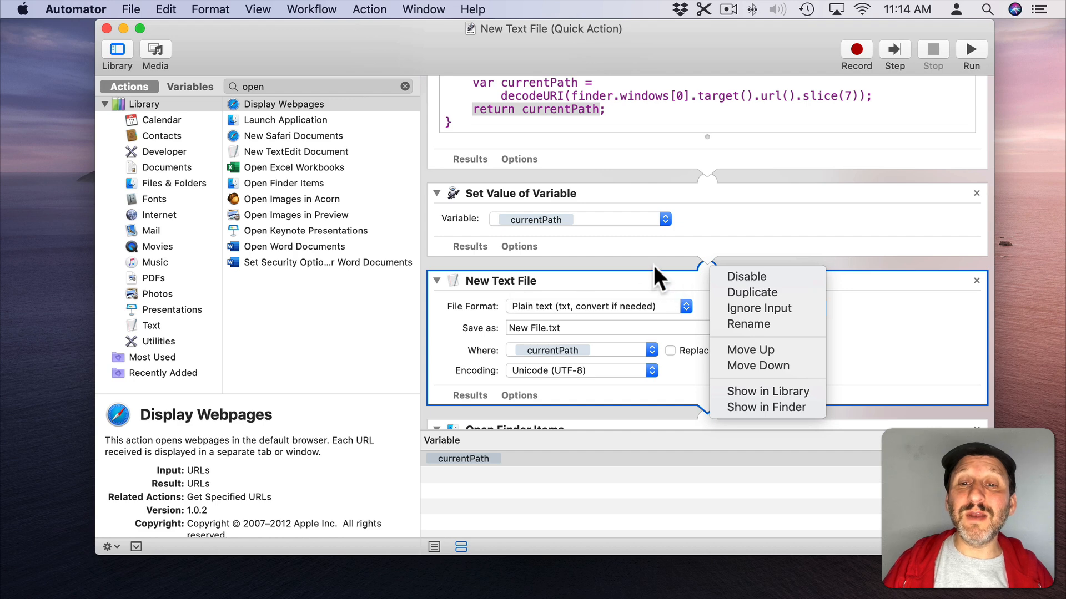
pyautogui.click(657, 274)
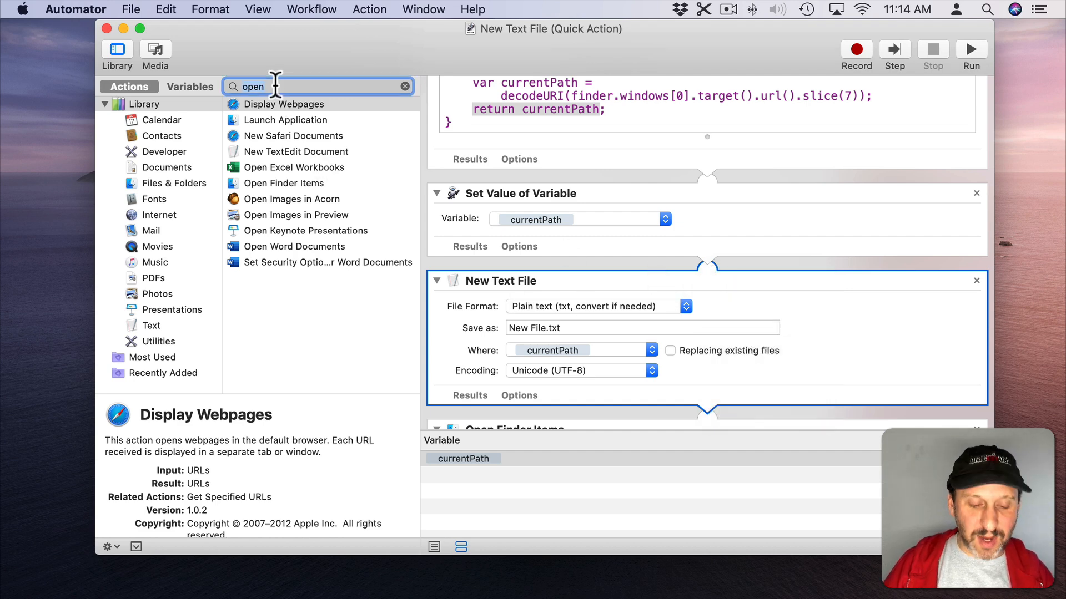
# Add a Run JavaScript action whose script is function run(input, parameters) { return ""; }.
pyautogui.write('java')
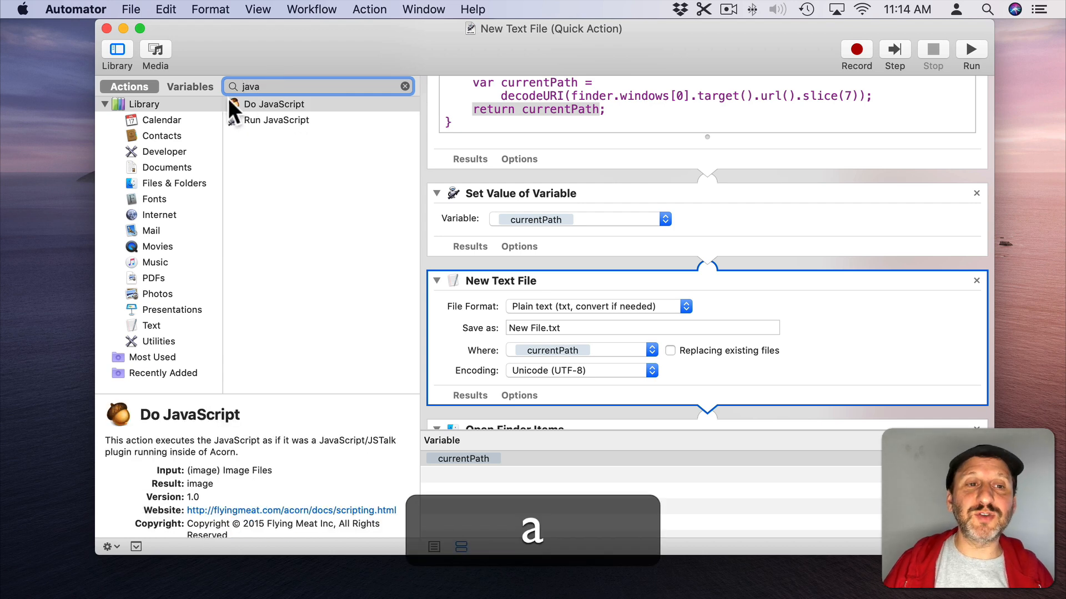
pyautogui.moveTo(277, 120); pyautogui.dragTo(632, 275)
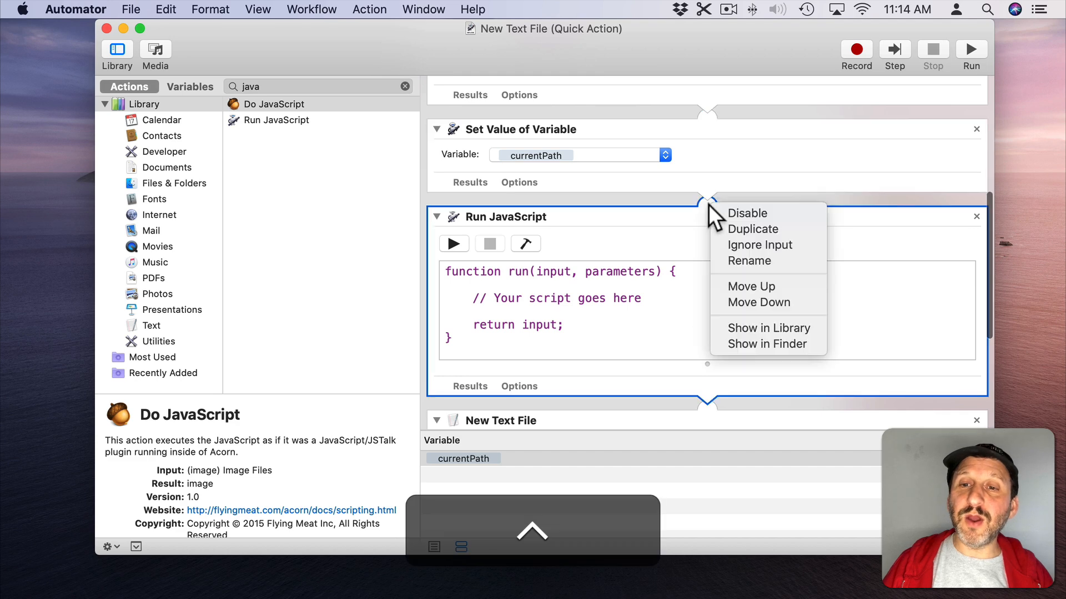
pyautogui.moveTo(777, 257)
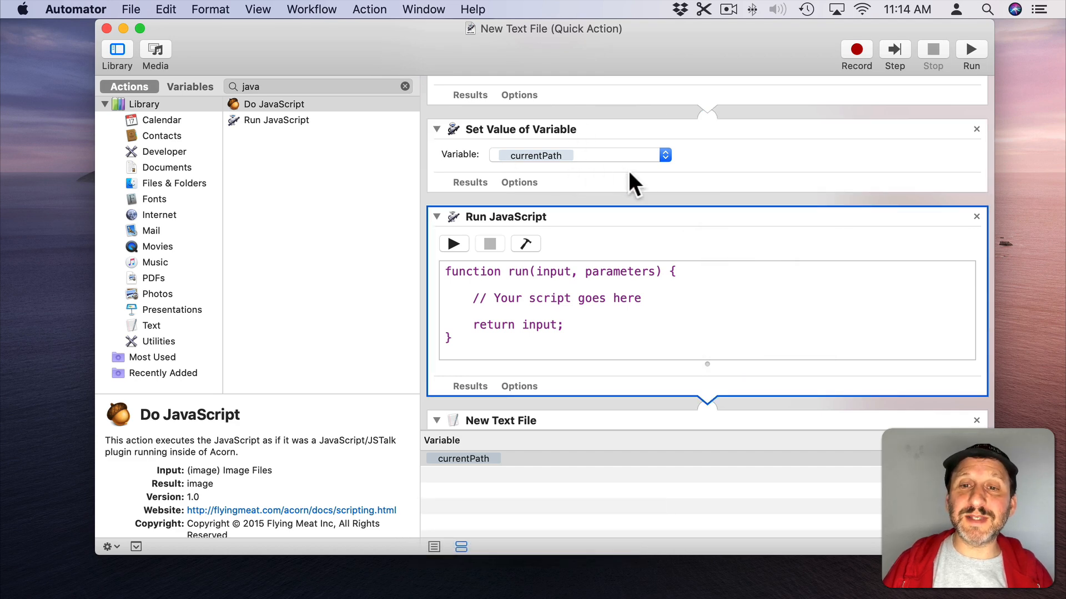
pyautogui.moveTo(727, 209)
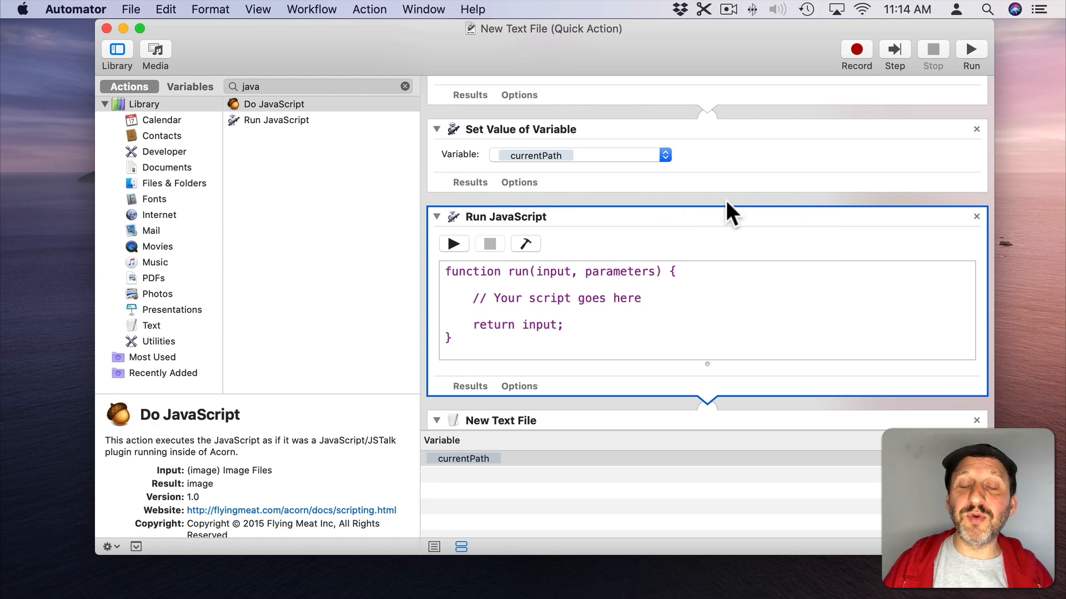
pyautogui.moveTo(440, 301)
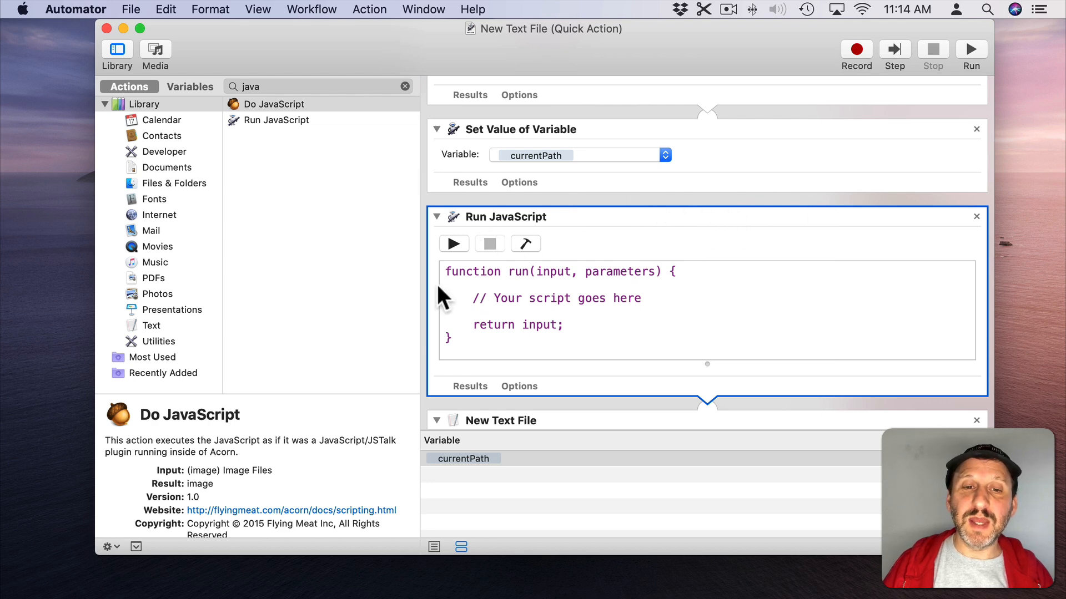
pyautogui.press('cmd+x')
pyautogui.write('""')
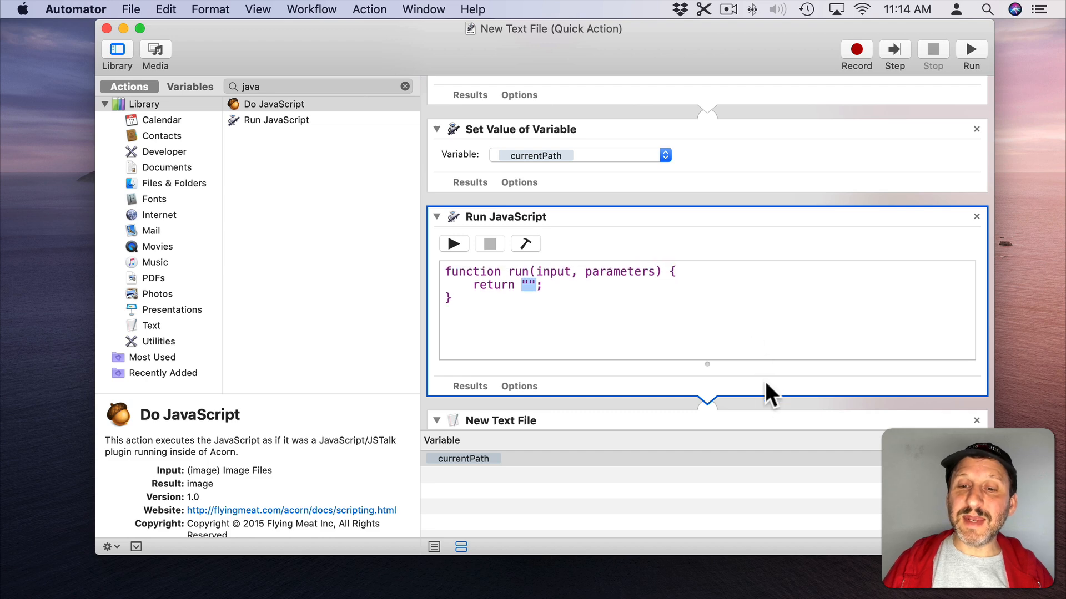
pyautogui.scroll(-3)
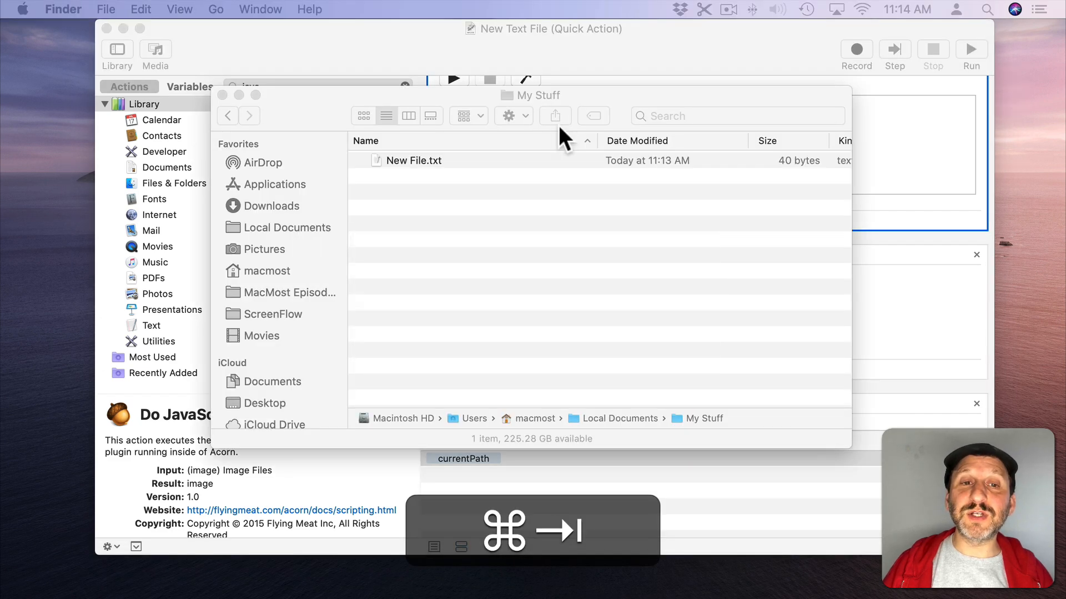
# Delete the old New File.txt, rerun the New Text File service and open the fresh zero-byte file.
pyautogui.click(413, 160)
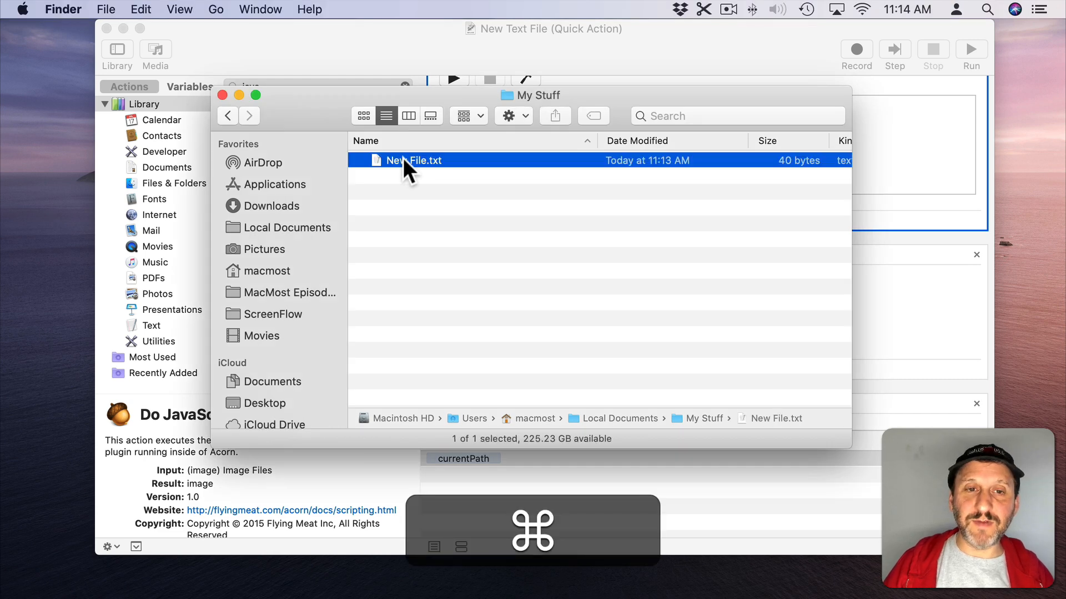
pyautogui.click(64, 9)
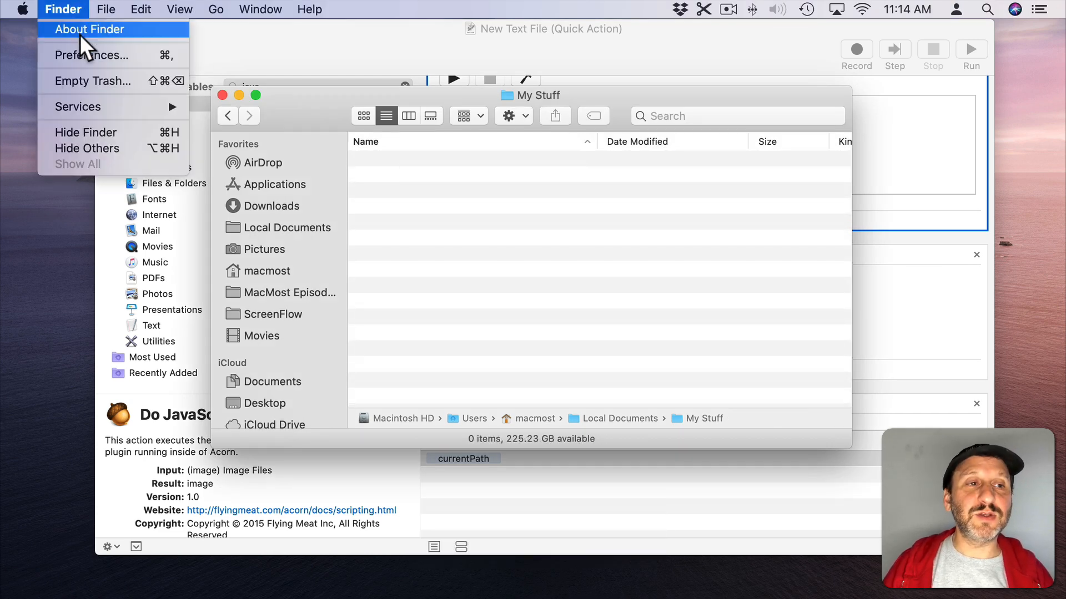
pyautogui.moveTo(78, 108)
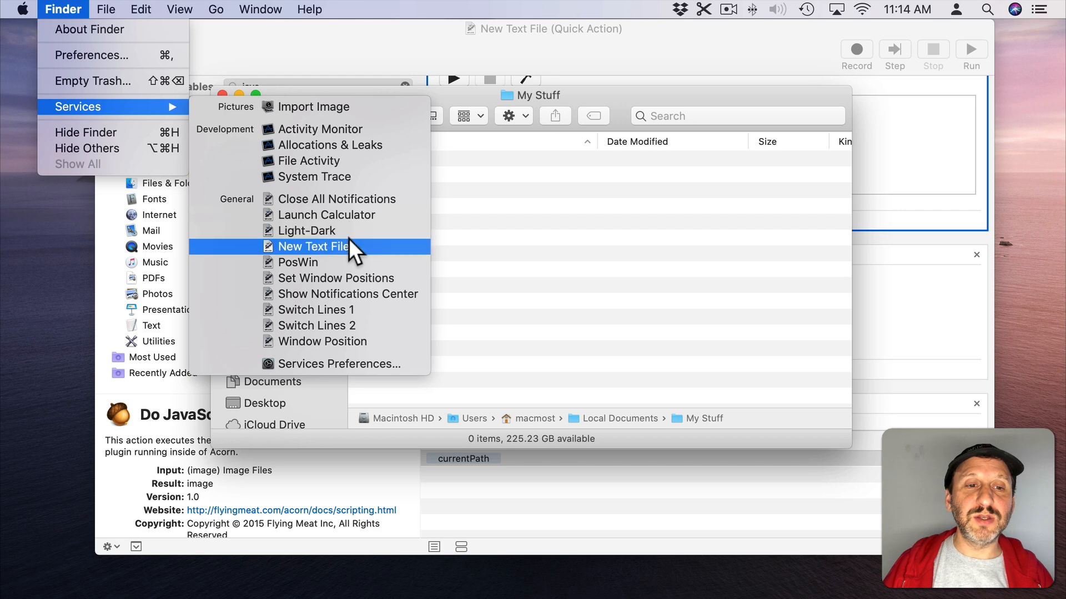
pyautogui.click(313, 246)
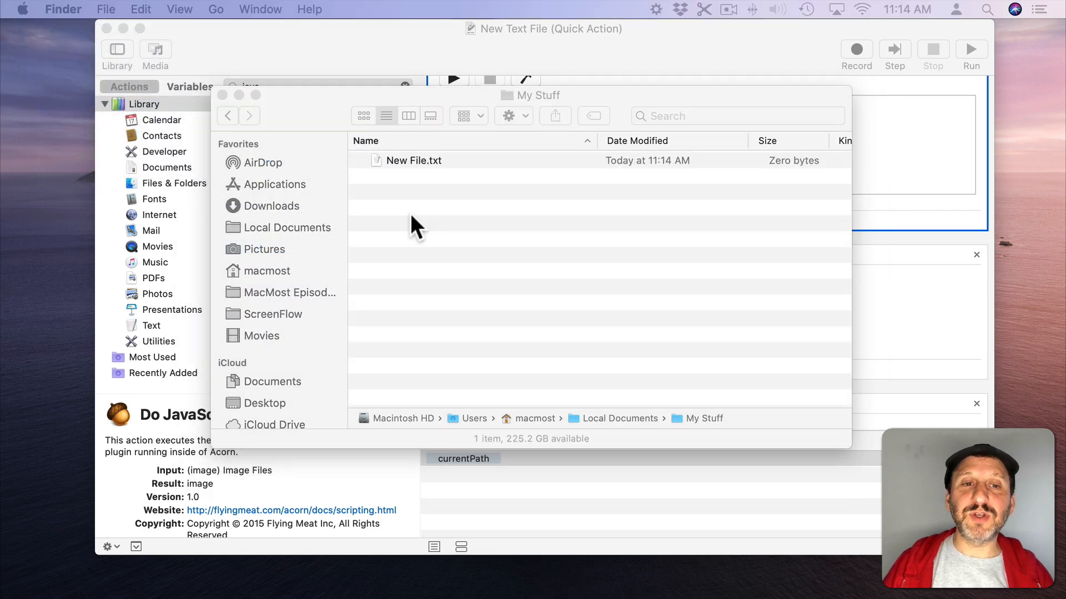
pyautogui.doubleClick(413, 159)
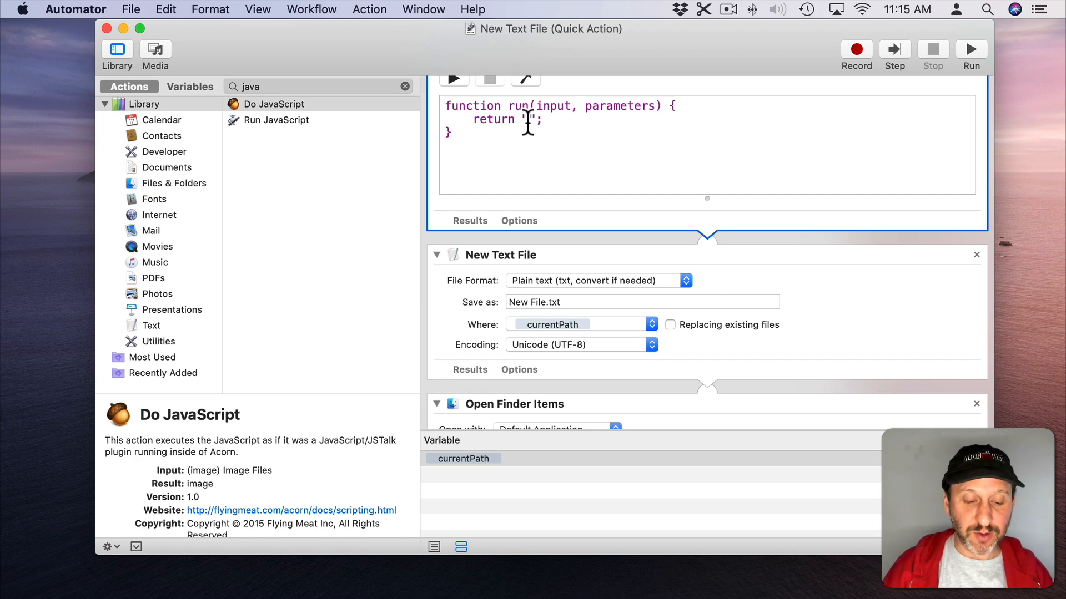
pyautogui.write('Some')
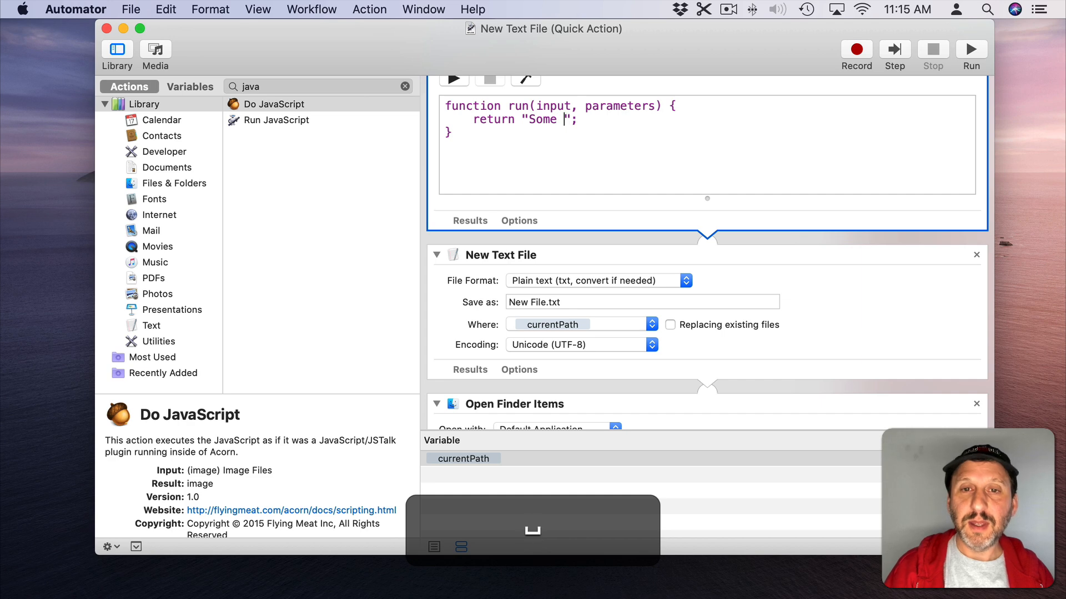
pyautogui.write('text')
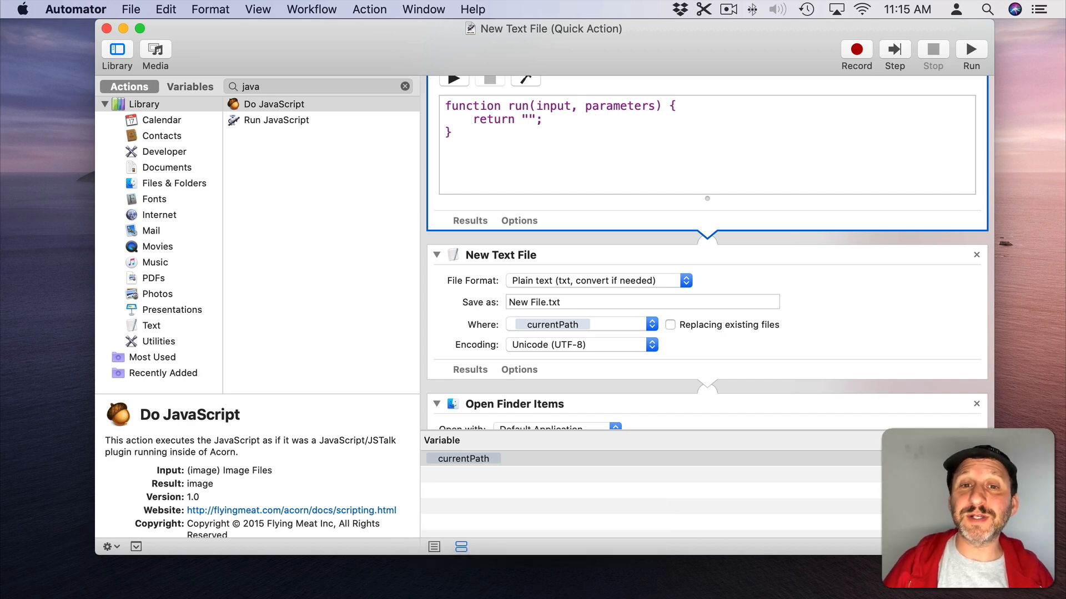
pyautogui.moveTo(561, 260)
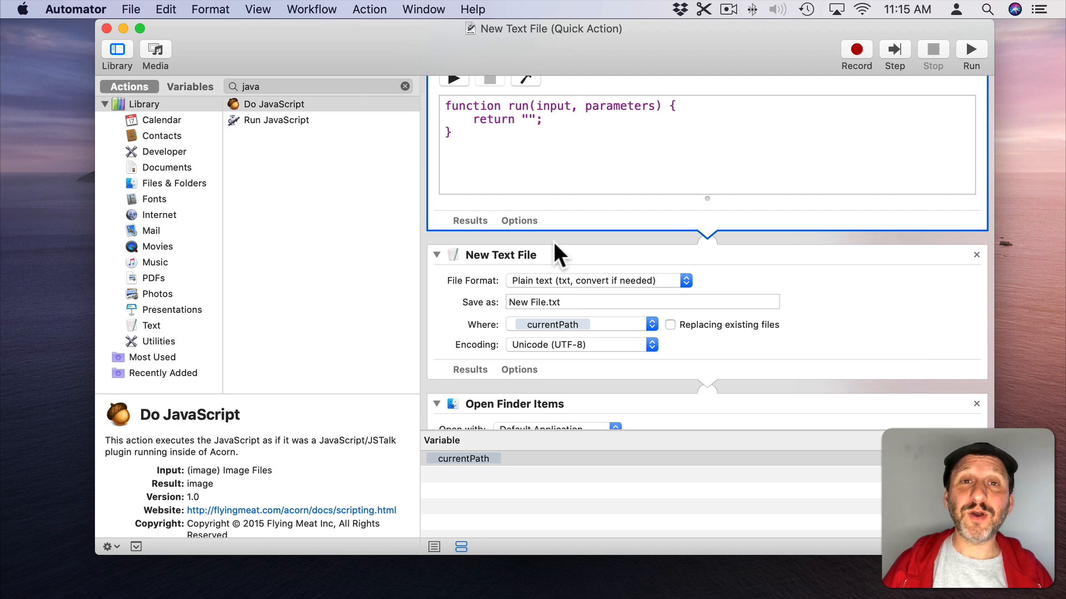
pyautogui.moveTo(93, 80)
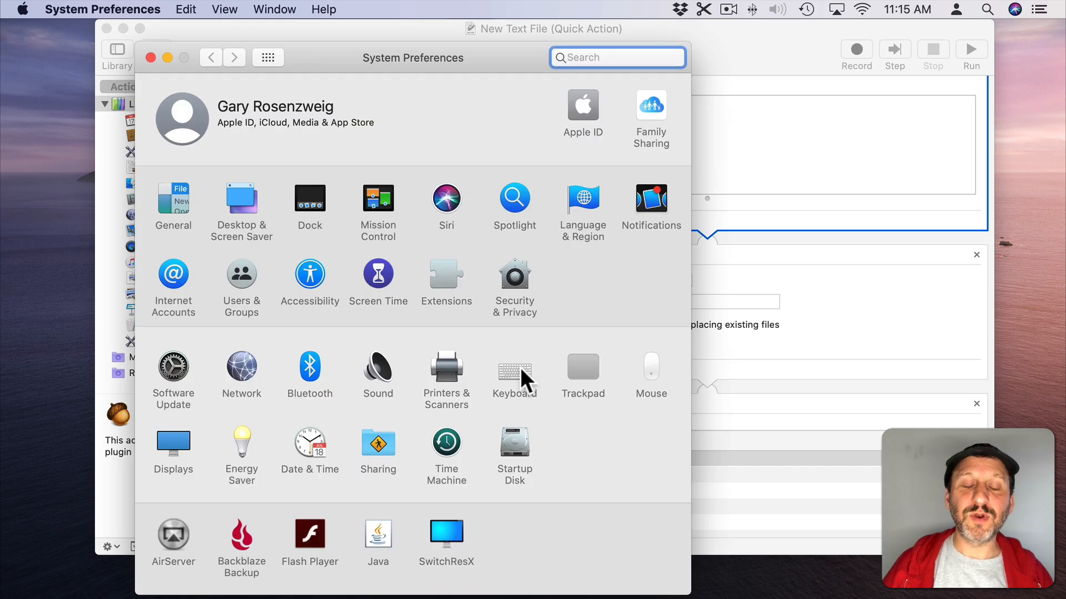
# In Keyboard > Shortcuts > Services, select New Text File and assign it a key combination.
pyautogui.click(515, 366)
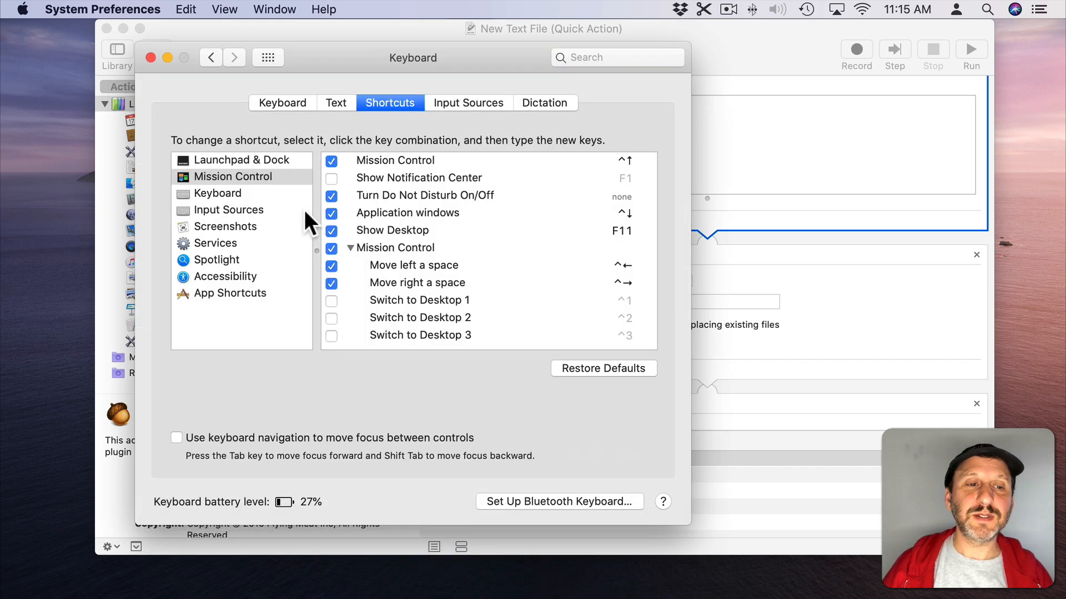
pyautogui.click(216, 243)
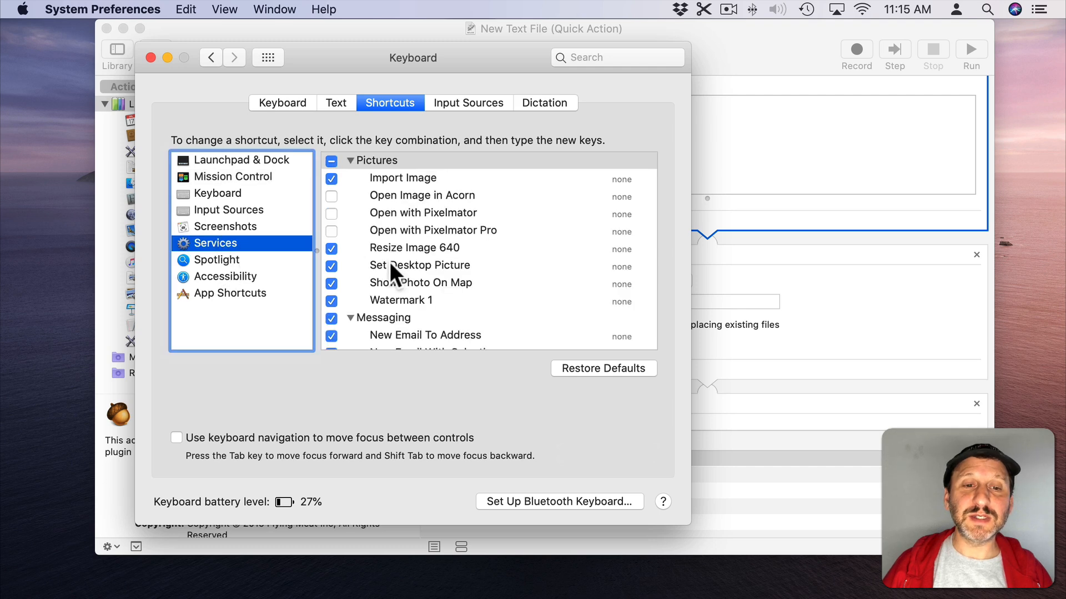
pyautogui.scroll(-3)
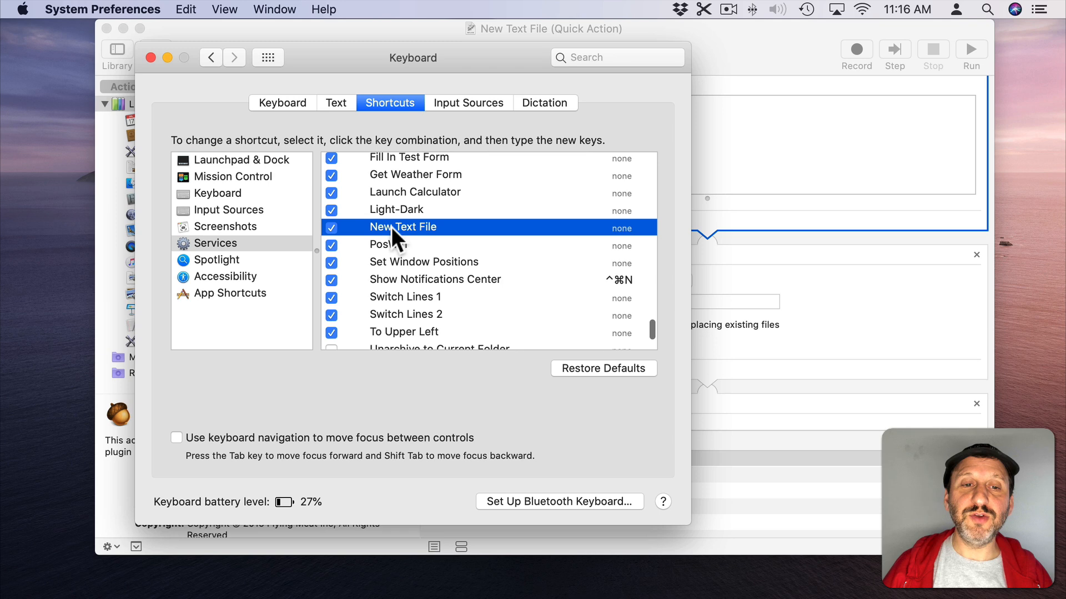
pyautogui.click(622, 227)
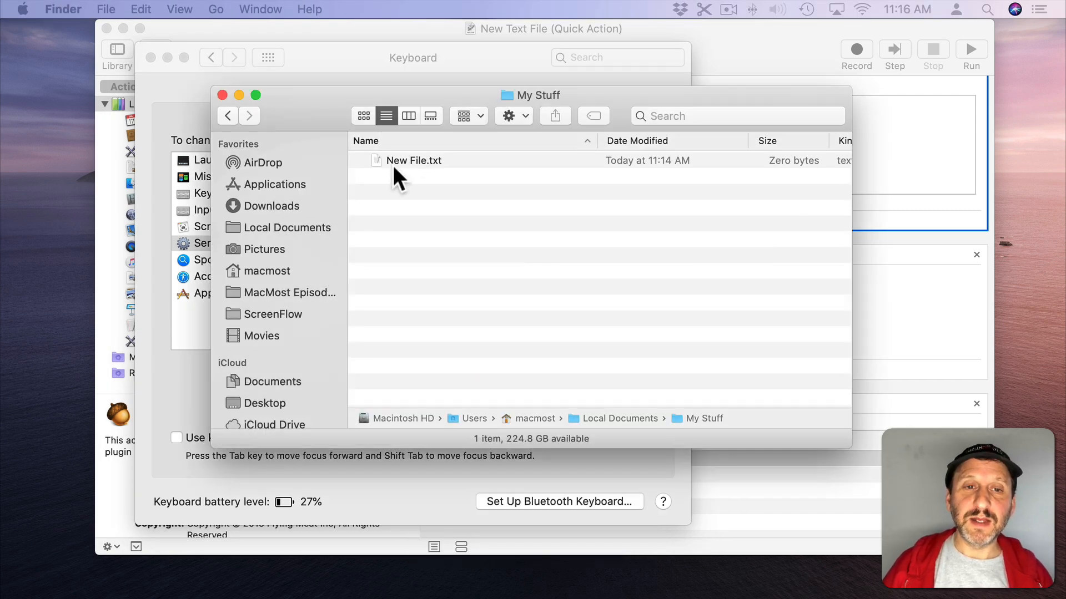
# Delete New File.txt, recreate it with the New Text File service and open it blank in TextEdit.
pyautogui.press('Cmd+Delete')
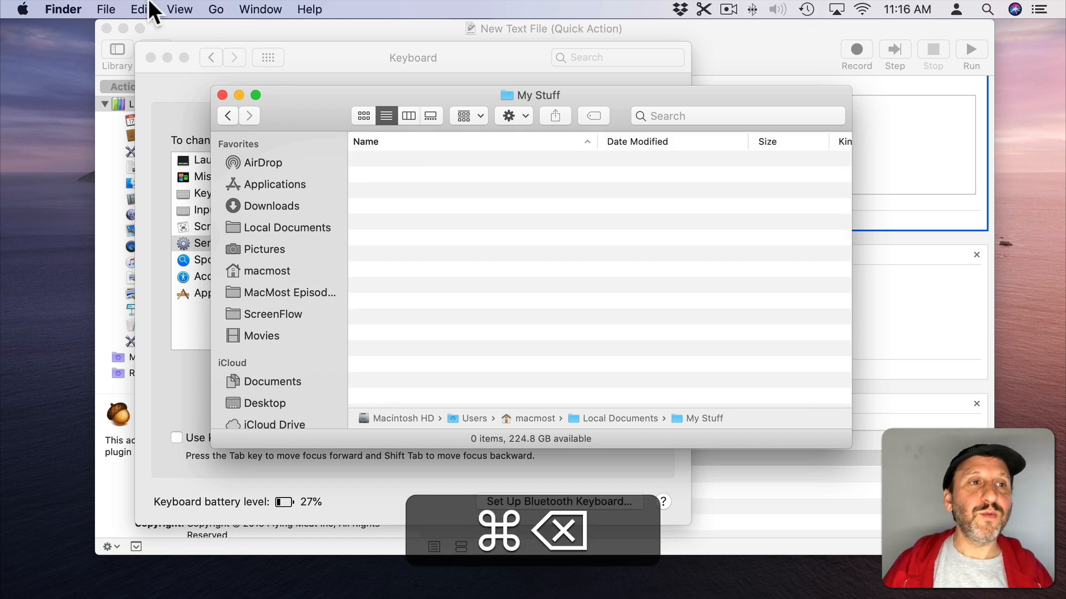
pyautogui.click(61, 9)
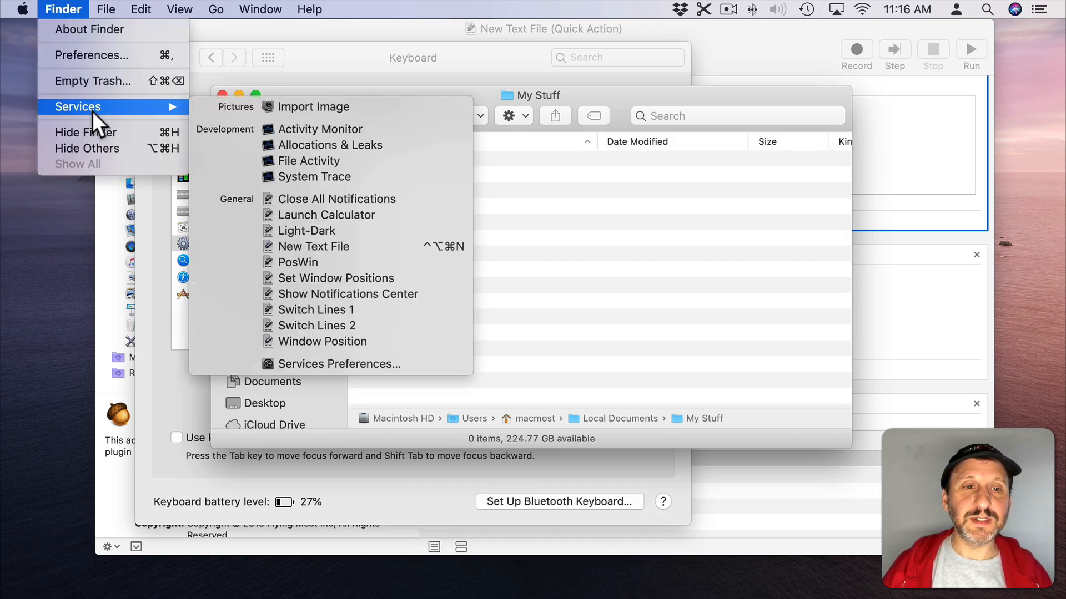
pyautogui.moveTo(425, 254)
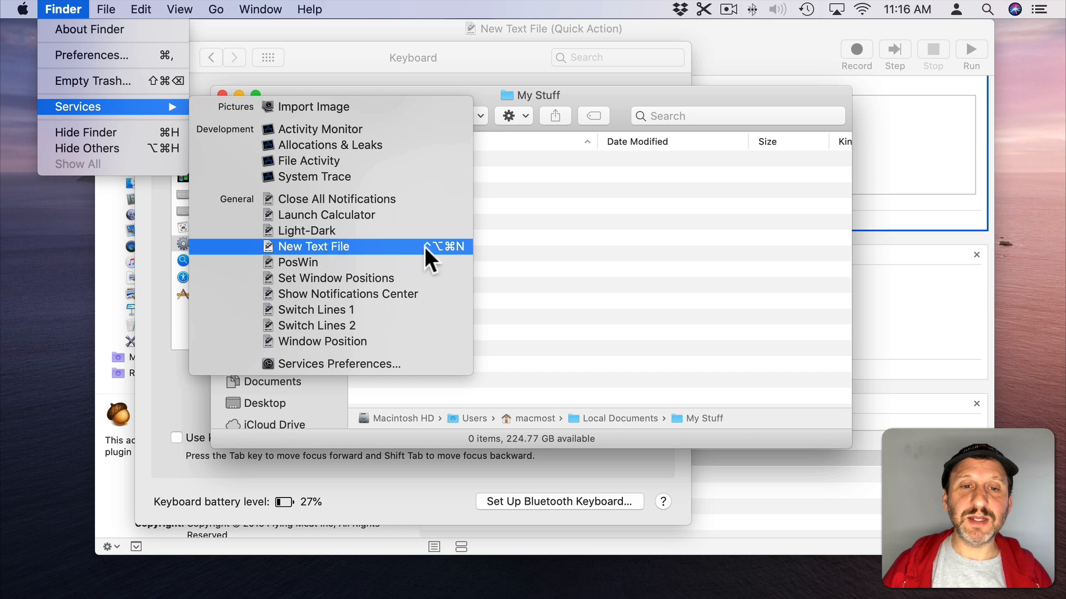
pyautogui.click(313, 246)
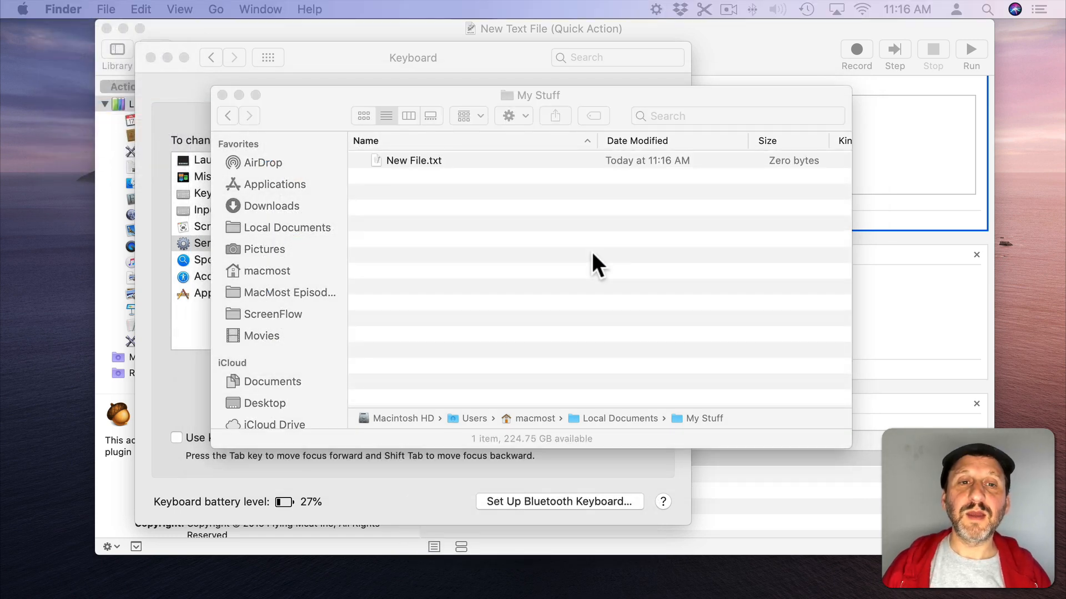
pyautogui.doubleClick(413, 160)
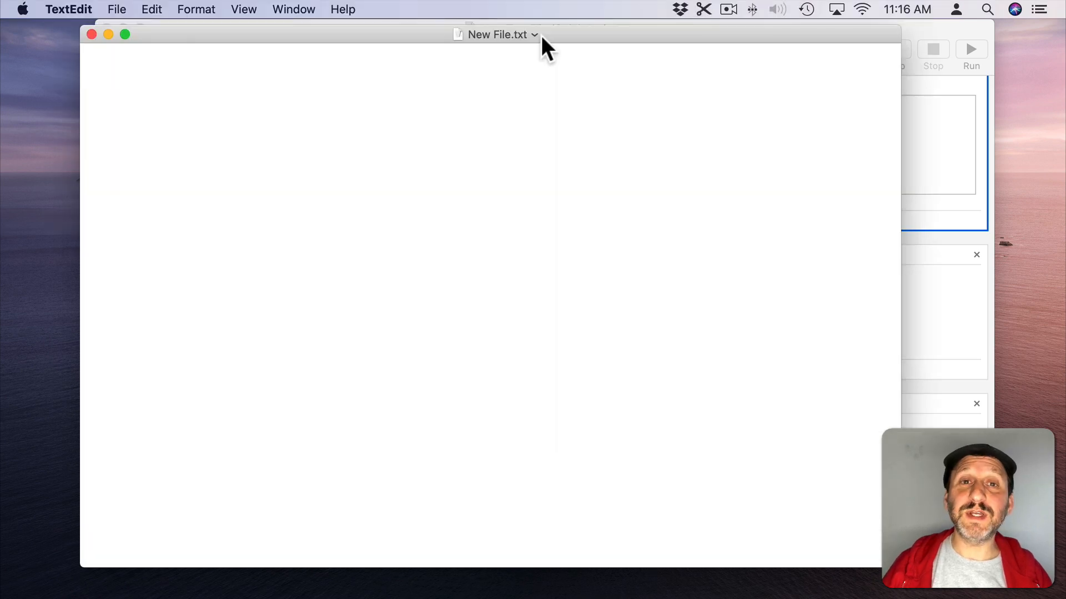